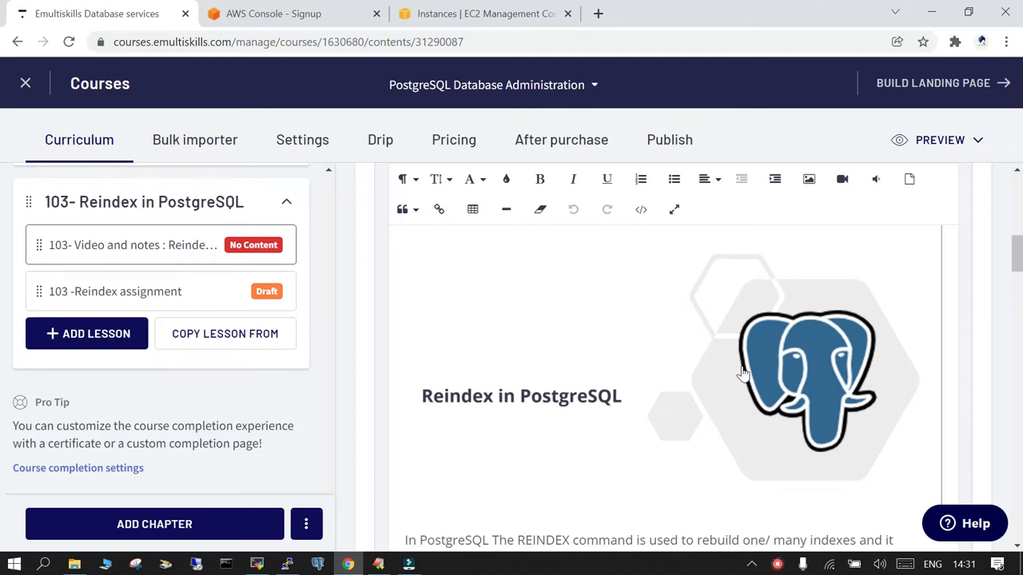
mouse_move(670, 484)
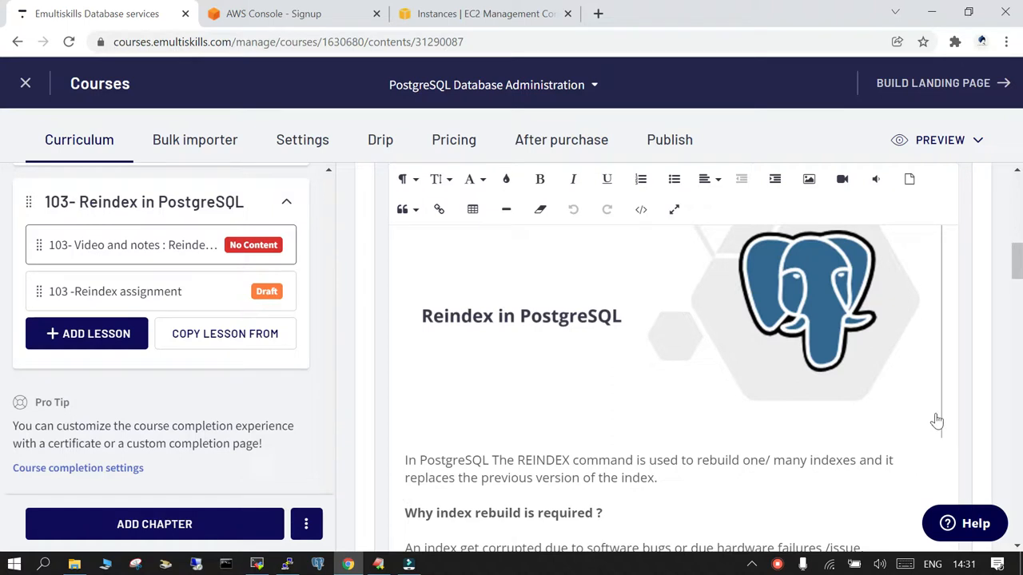
Duplicate the Demo_table5 create-table and index commands as a Demo_table6 pair in the notes
scroll("down", 3)
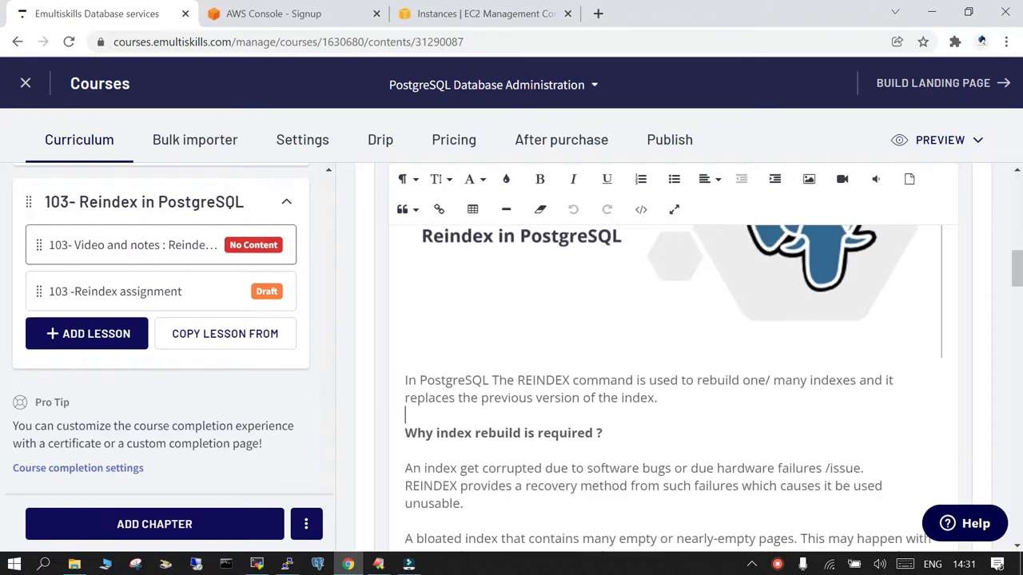
scroll("down", 3)
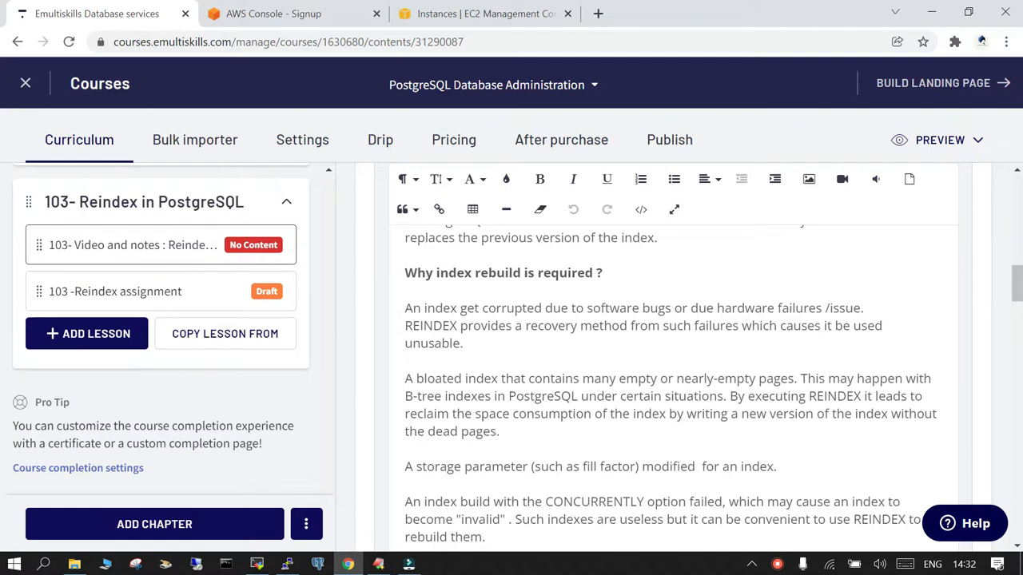
left_click(406, 254)
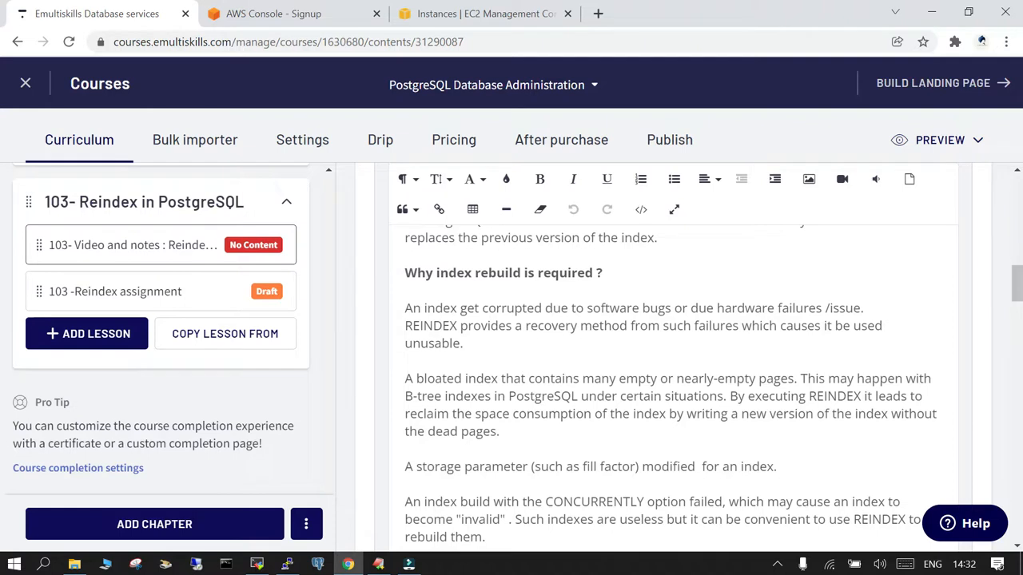
left_click(407, 254)
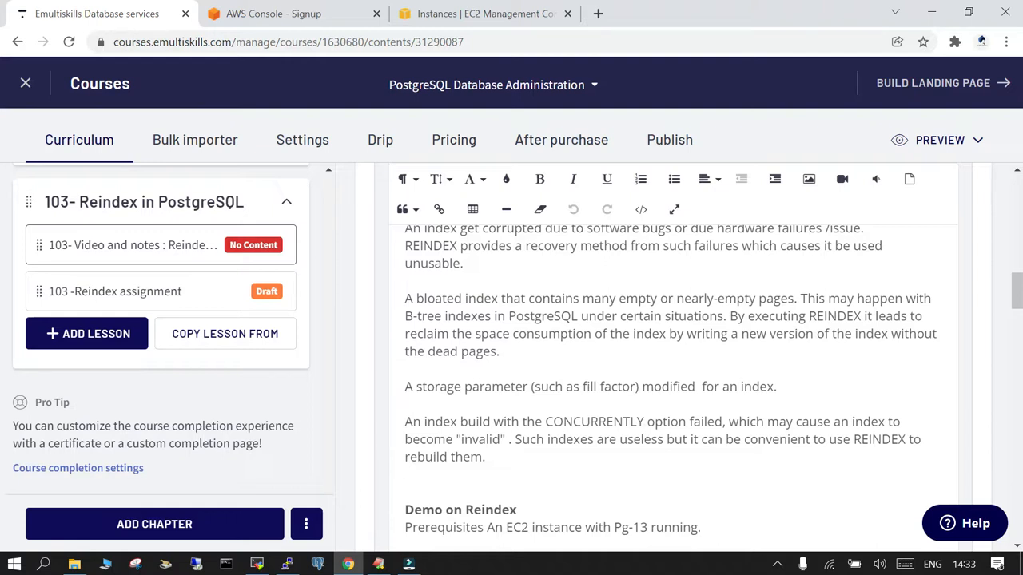
scroll("down", 3)
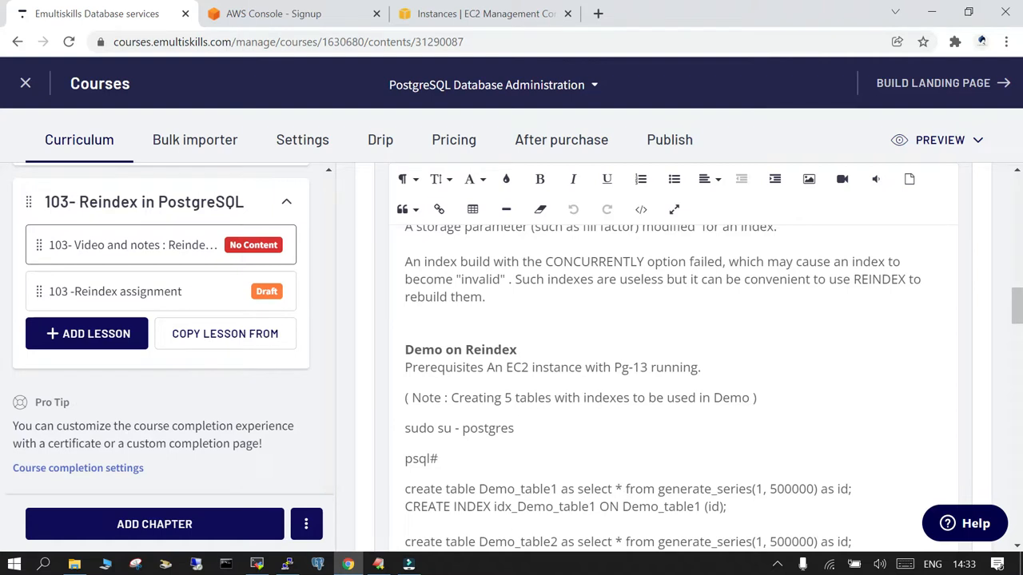
scroll("down", 3)
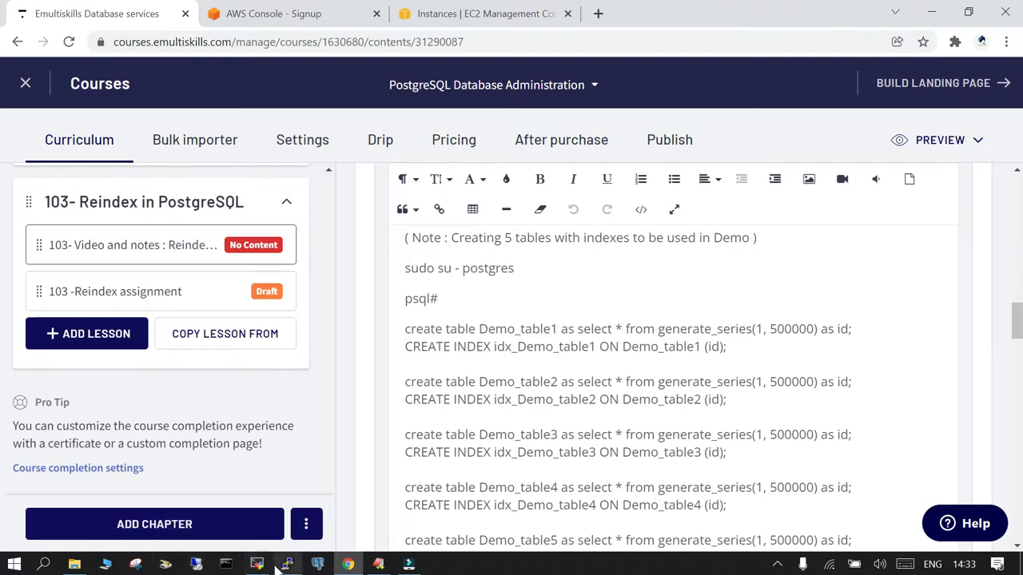
left_click(256, 564)
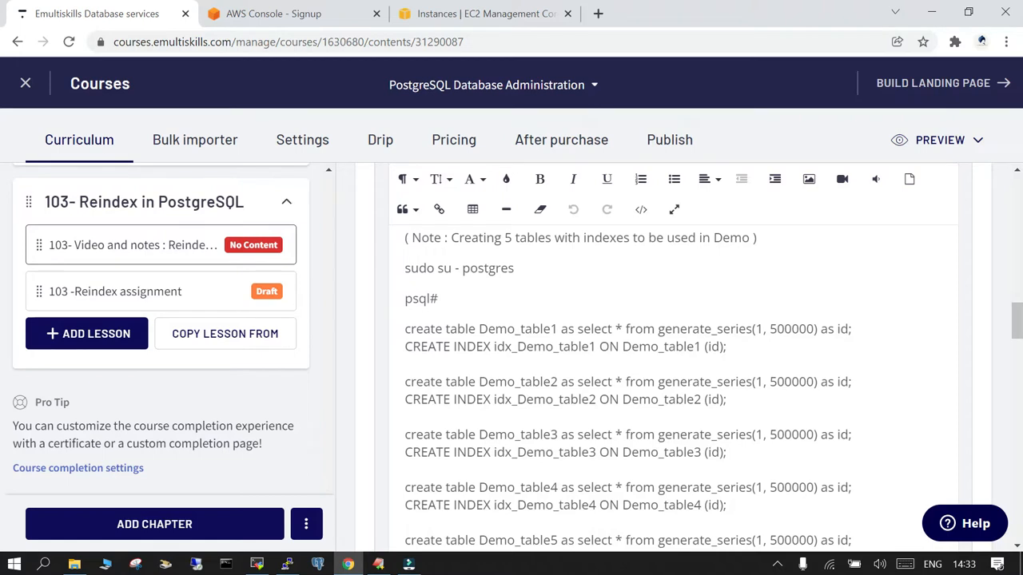
scroll("down", 3)
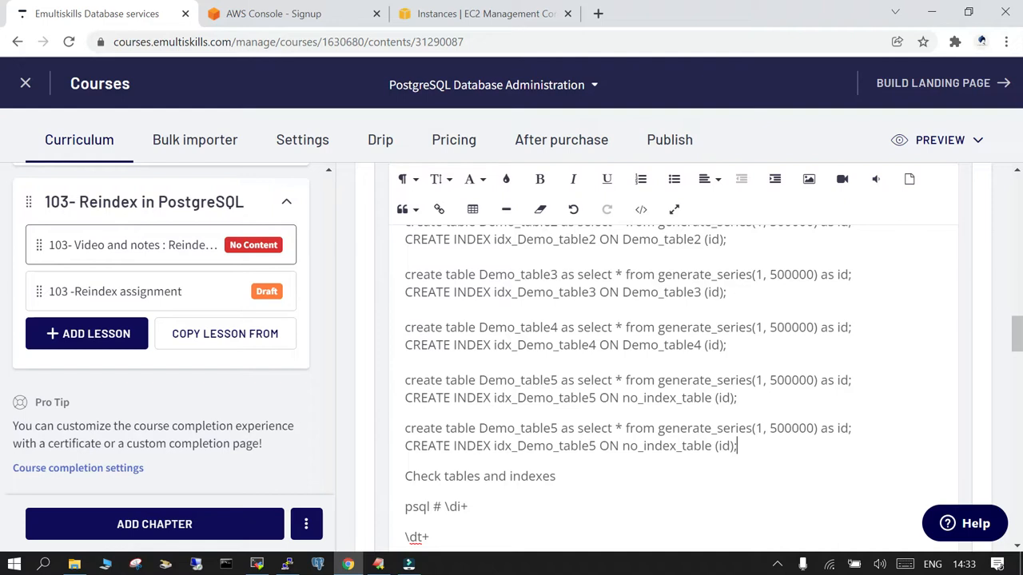
double_click(553, 427)
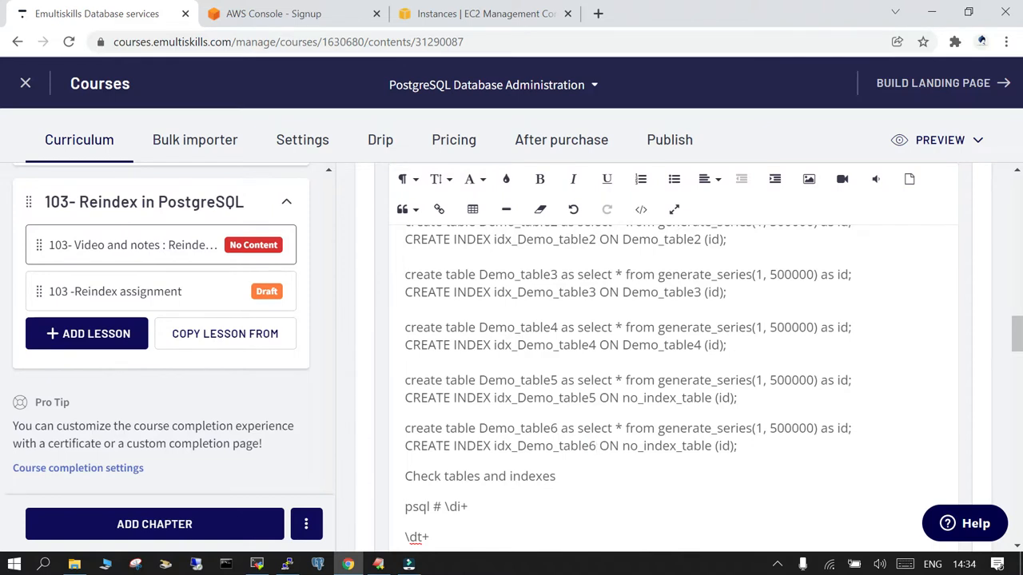
left_click_drag(403, 428, 736, 446)
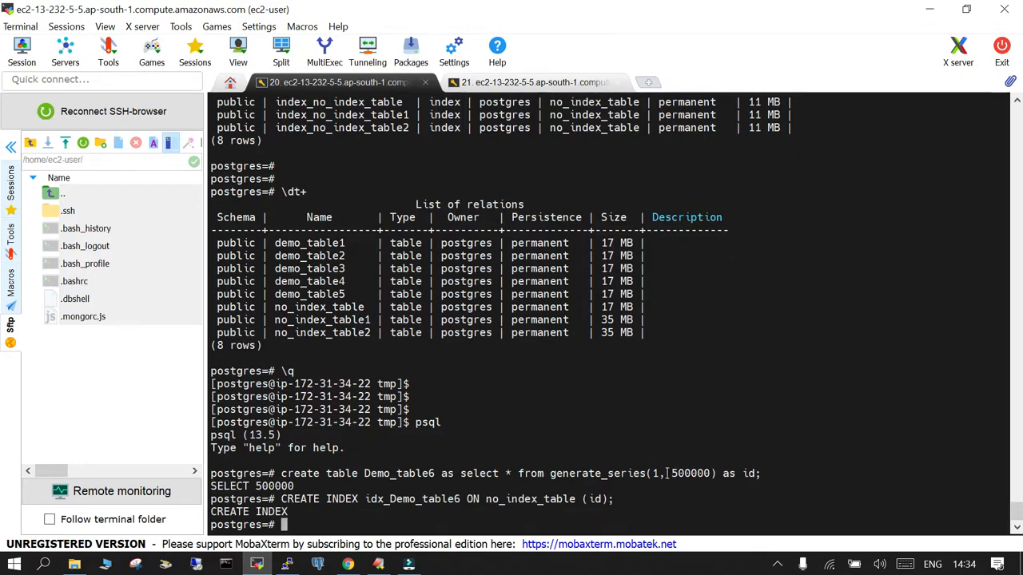
List tables and indexes in psql, confirming demo_table6 and idx_demo_table6 appear
double_click(597, 473)
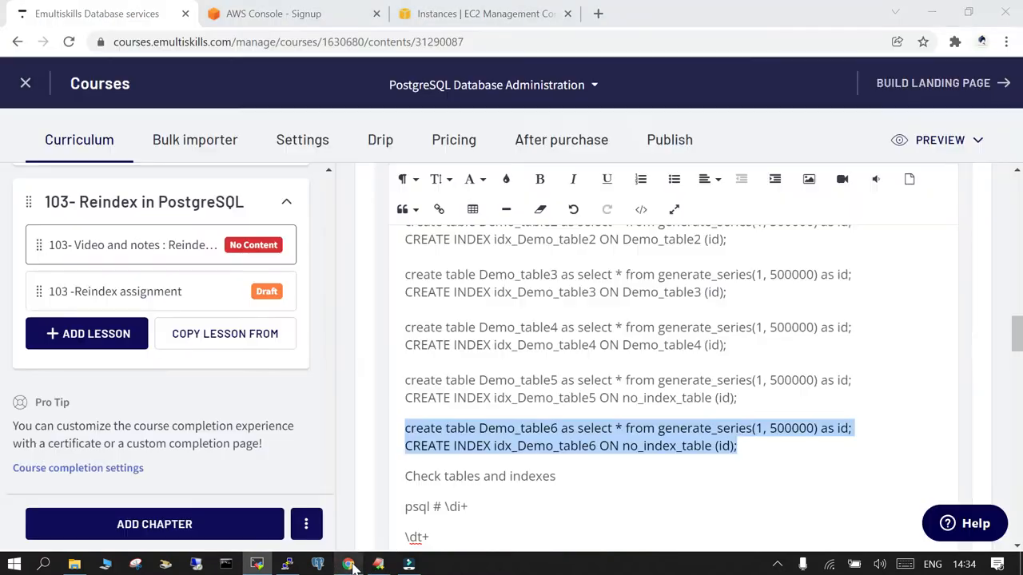
scroll("down", 3)
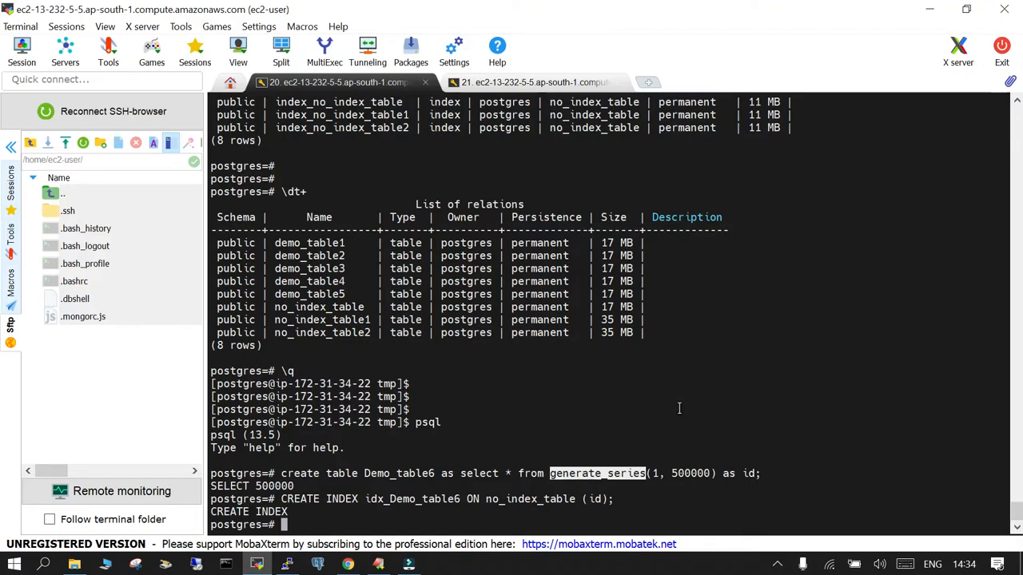
type("\\d")
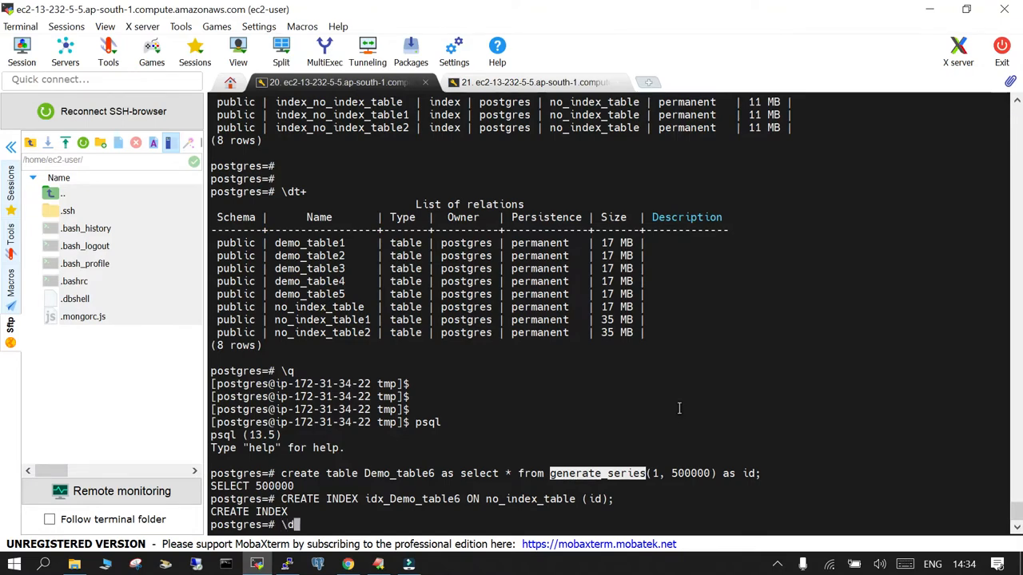
key("Return")
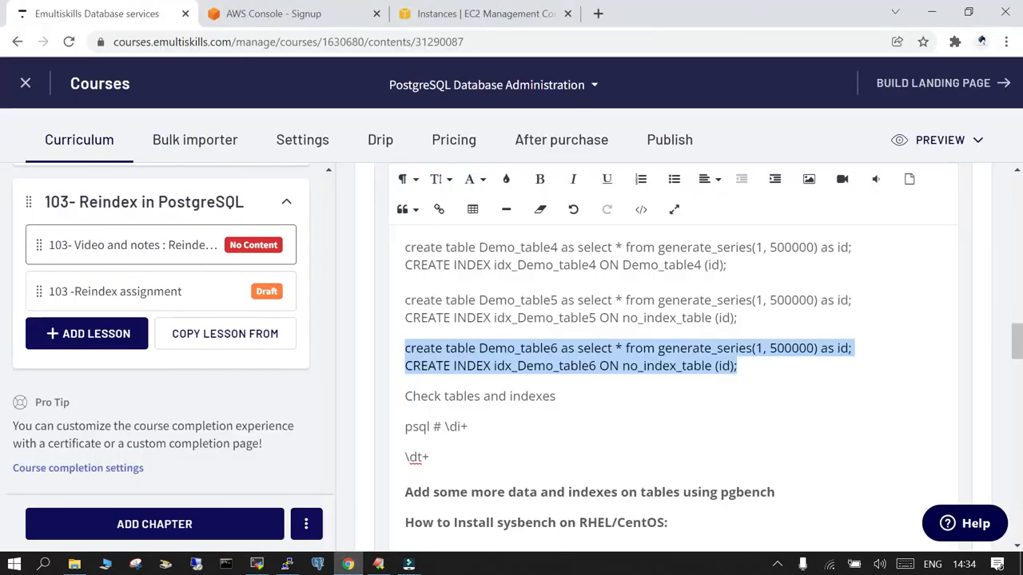
double_click(455, 425)
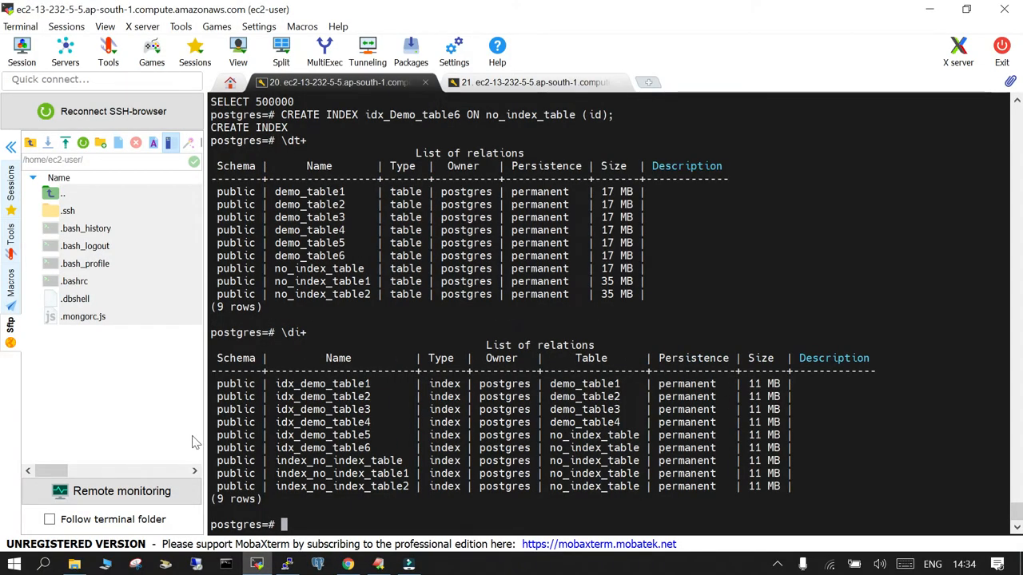
double_click(323, 447)
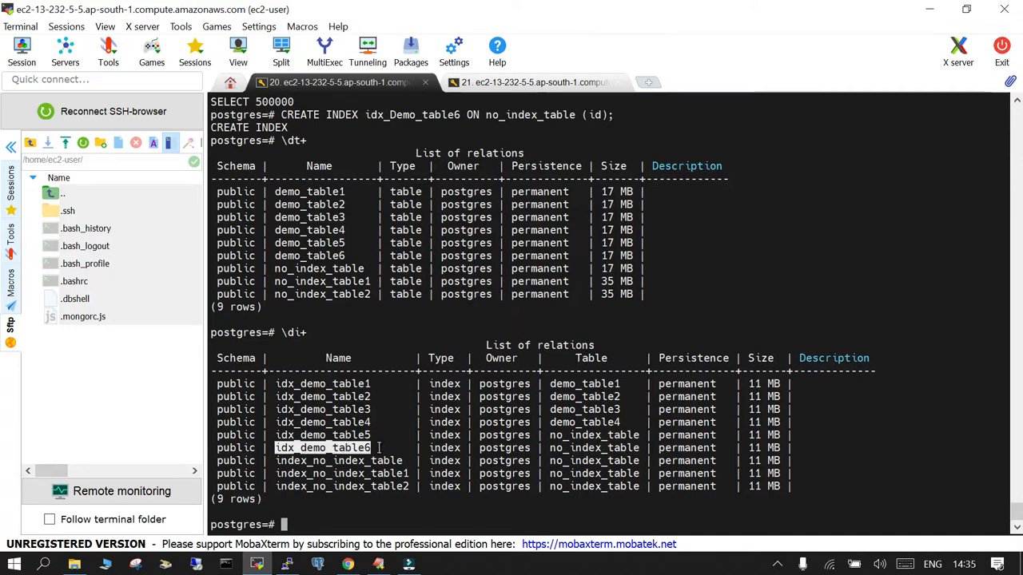
mouse_move(579, 459)
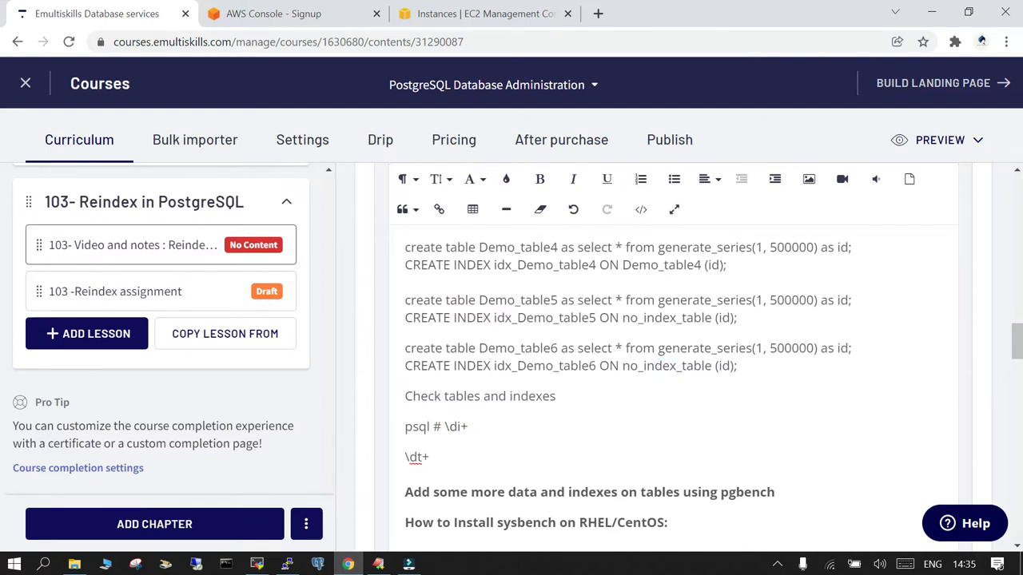
Change the Demo_table6 index line to build on Demo_table6 instead of no_index_table
double_click(518, 348)
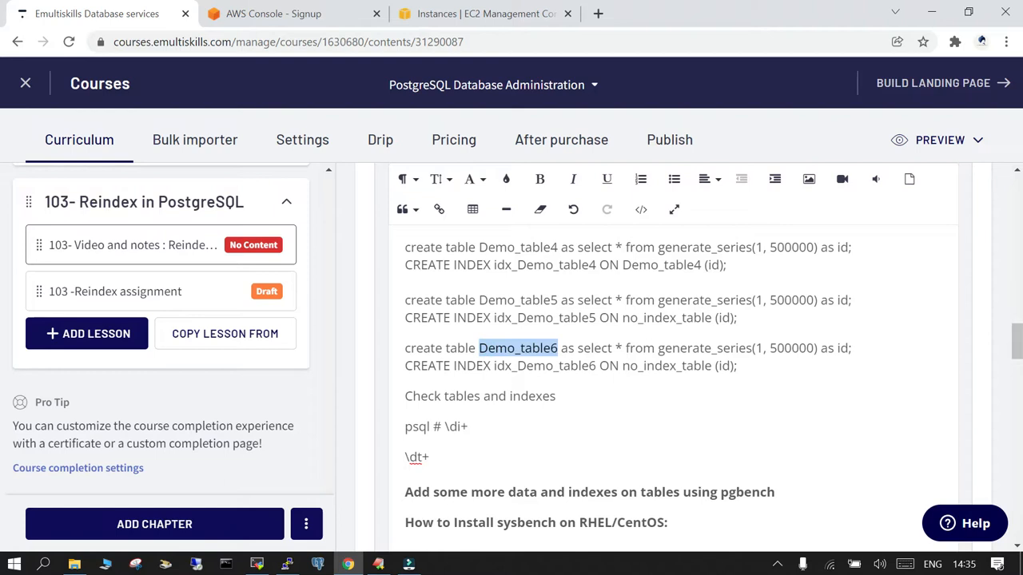
left_click(621, 365)
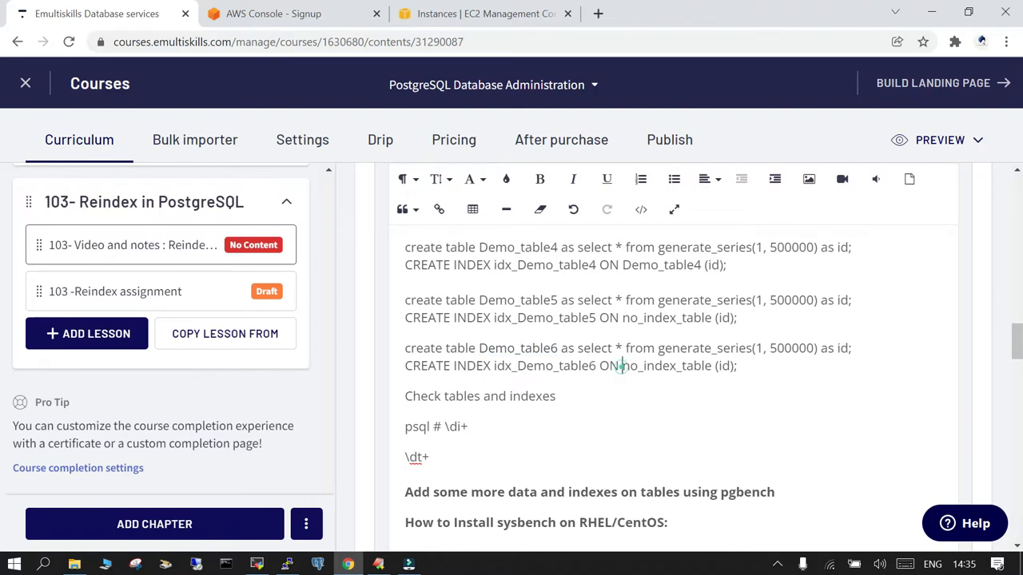
double_click(666, 365)
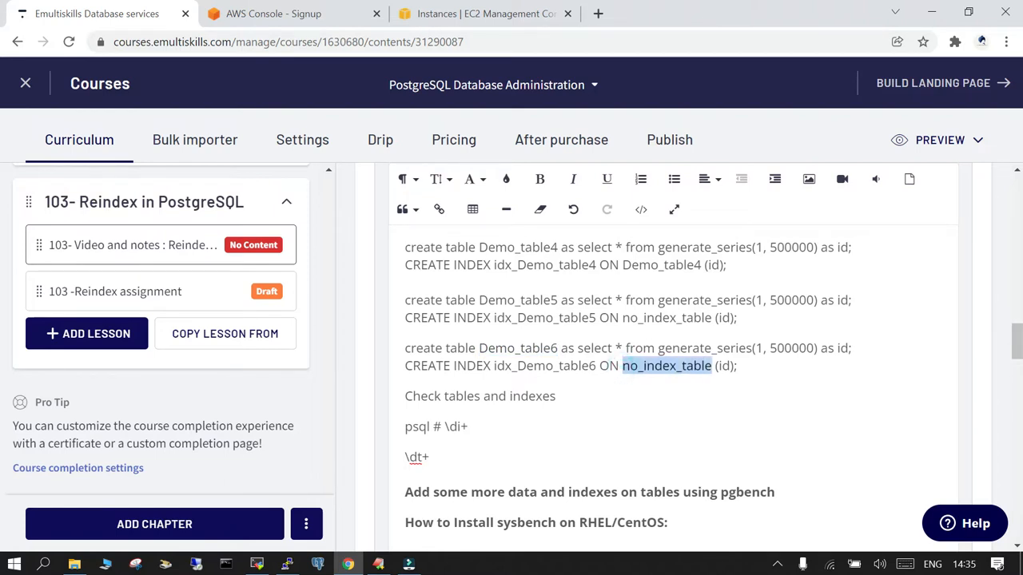
type("Demo_table6")
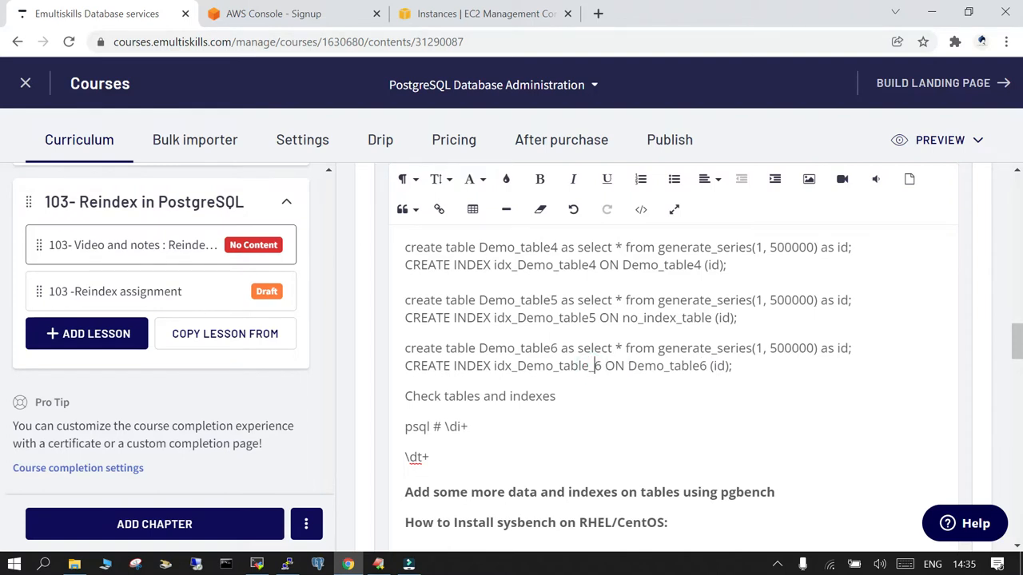
triple_click(567, 365)
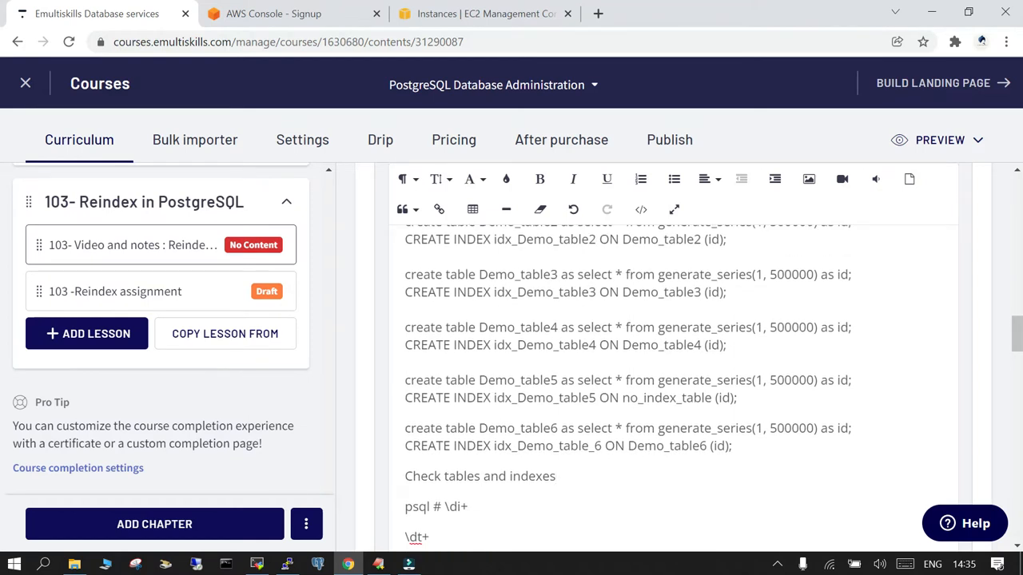
Point the Demo_table5 index line at Demo_table5 instead of no_index_table
double_click(518, 379)
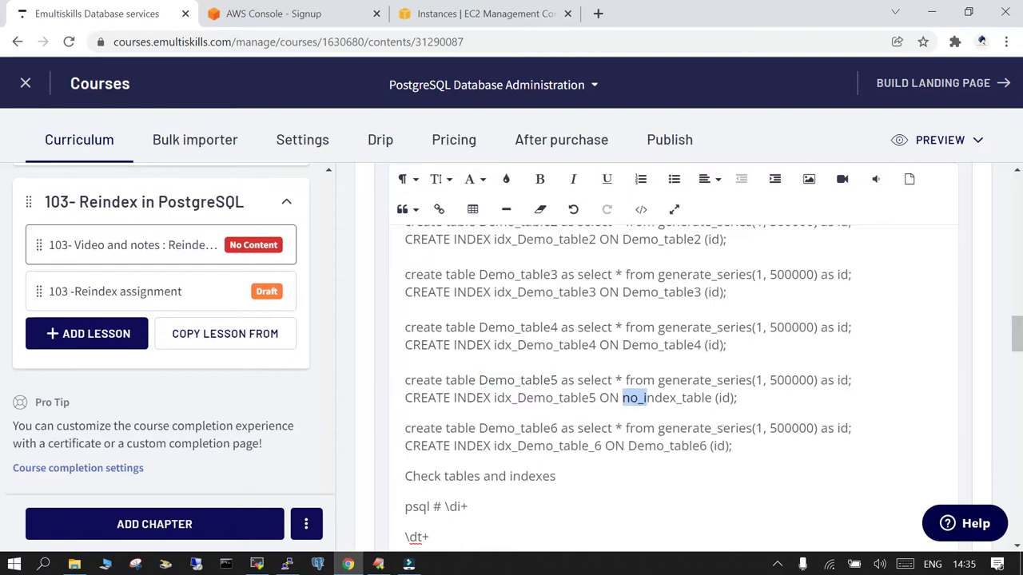
type("Demo_table5")
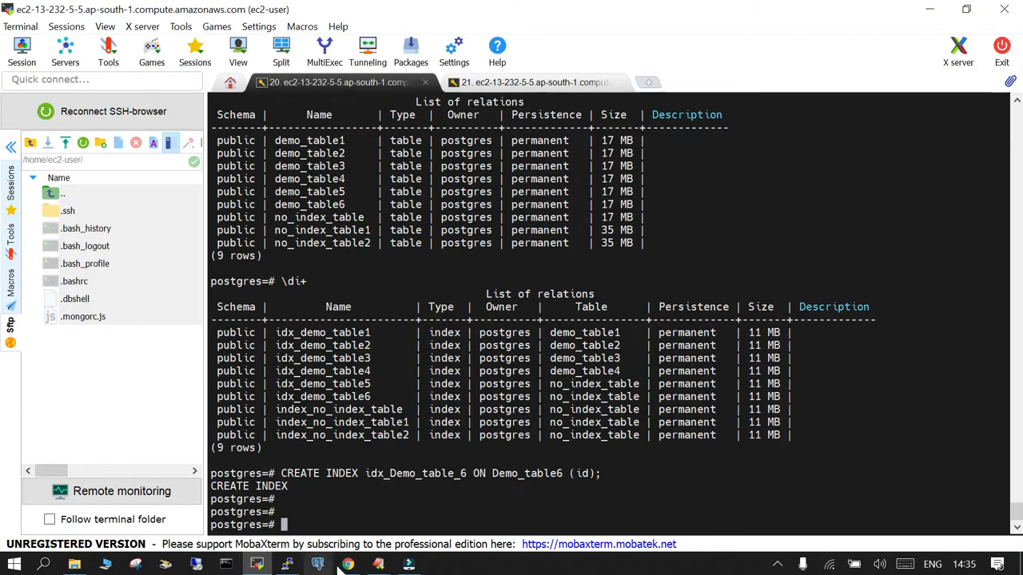
left_click(347, 564)
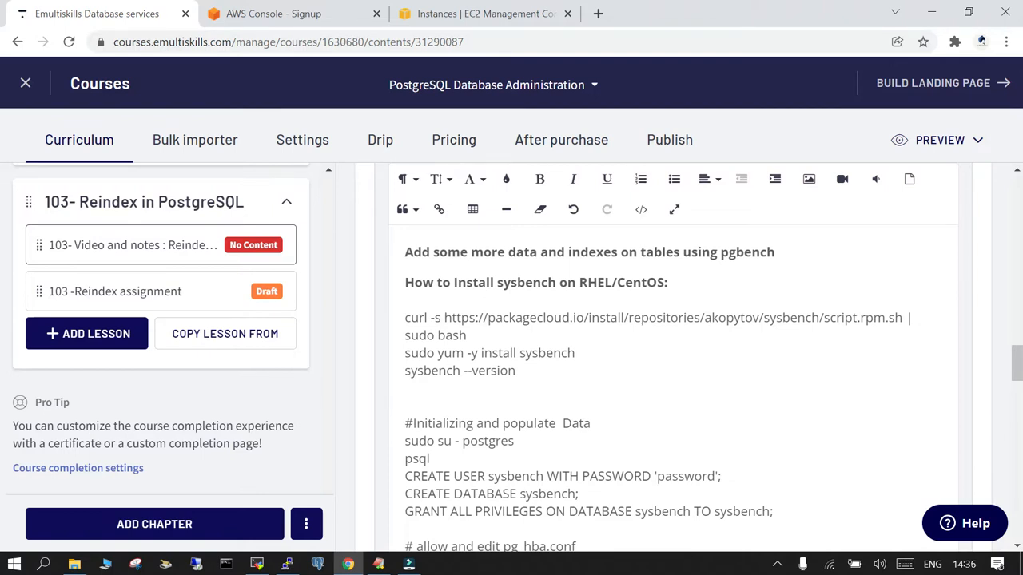
Scroll the lesson notes down to the pgbench sample-data load section
scroll("down", 3)
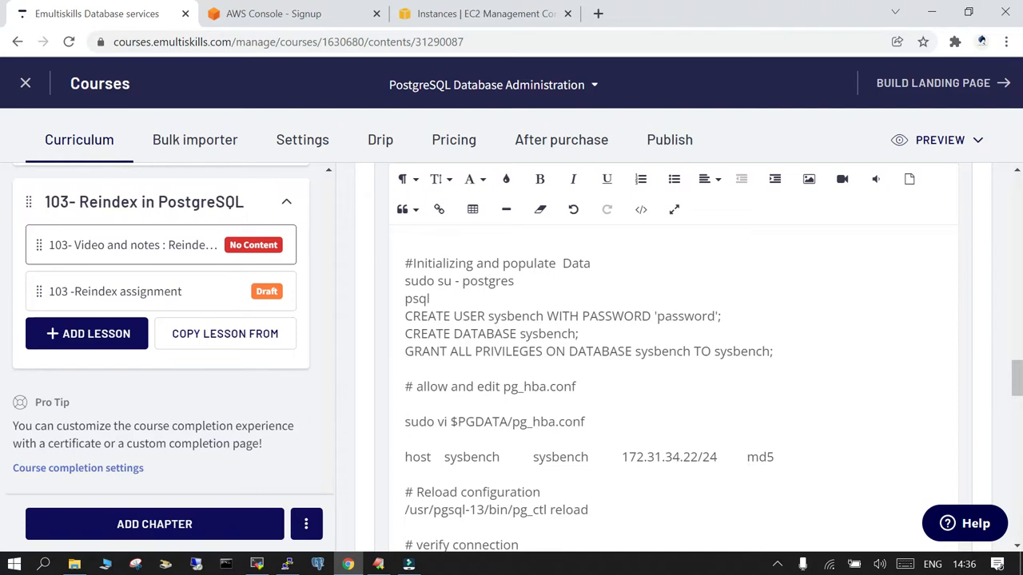
scroll("down", 3)
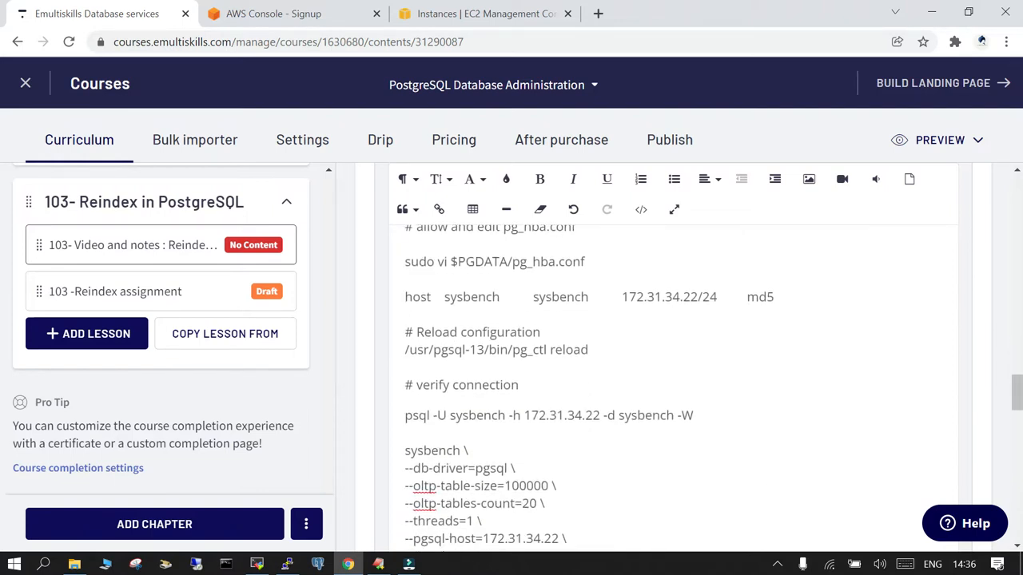
scroll("down", 3)
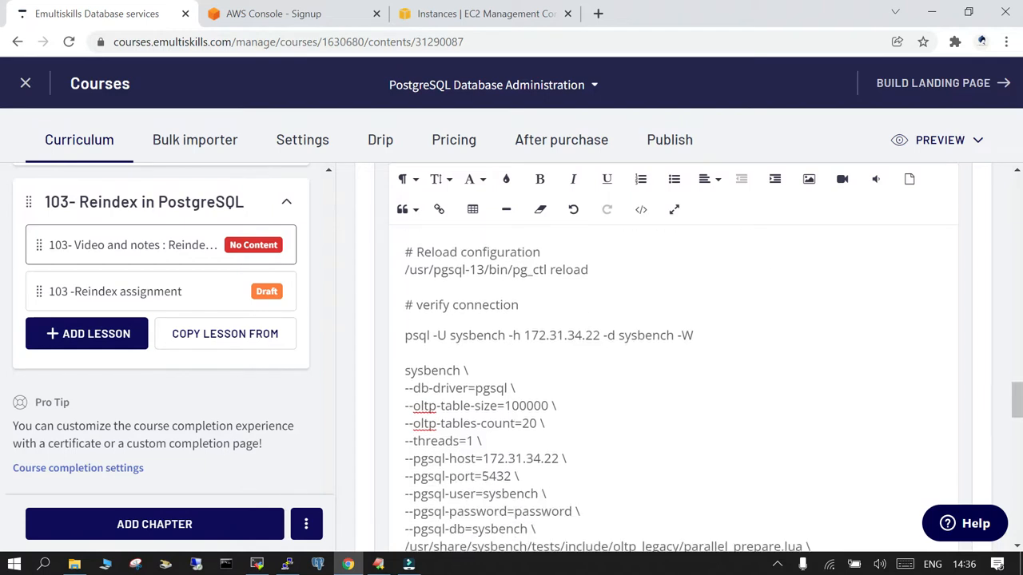
scroll("down", 3)
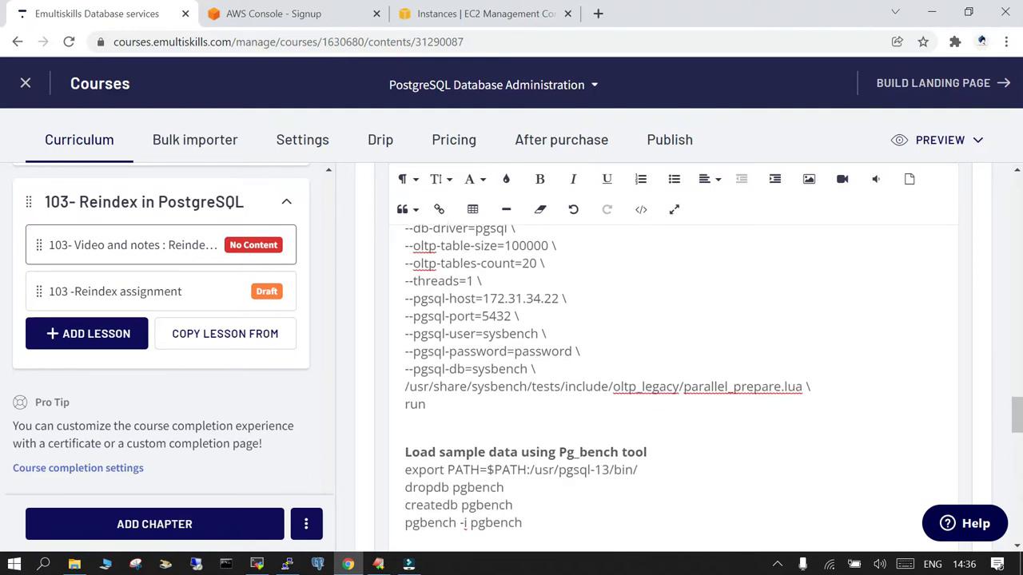
scroll("down", 3)
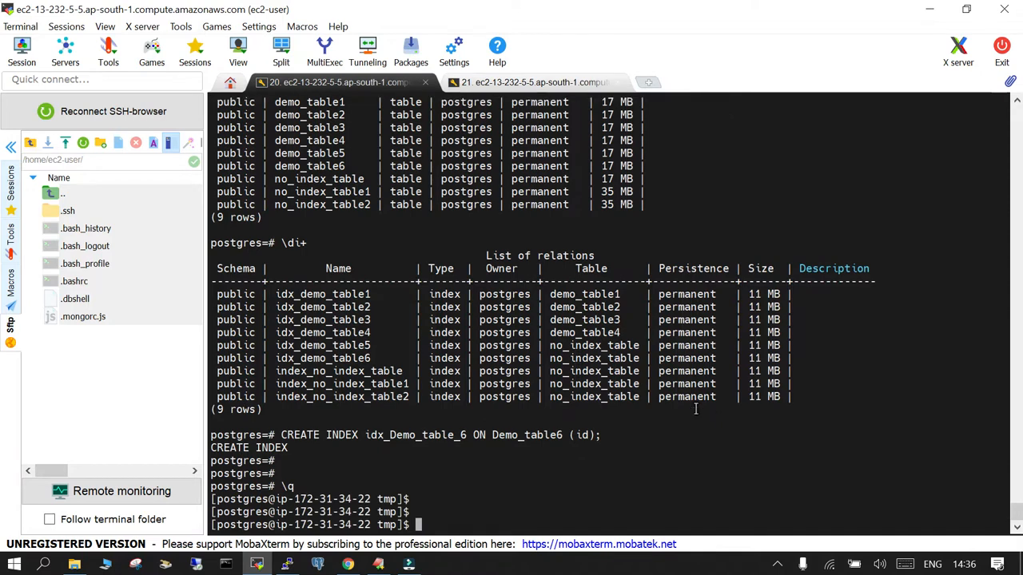
Recreate the pgbench database with dropdb and createdb, then load sample data
type("dropd")
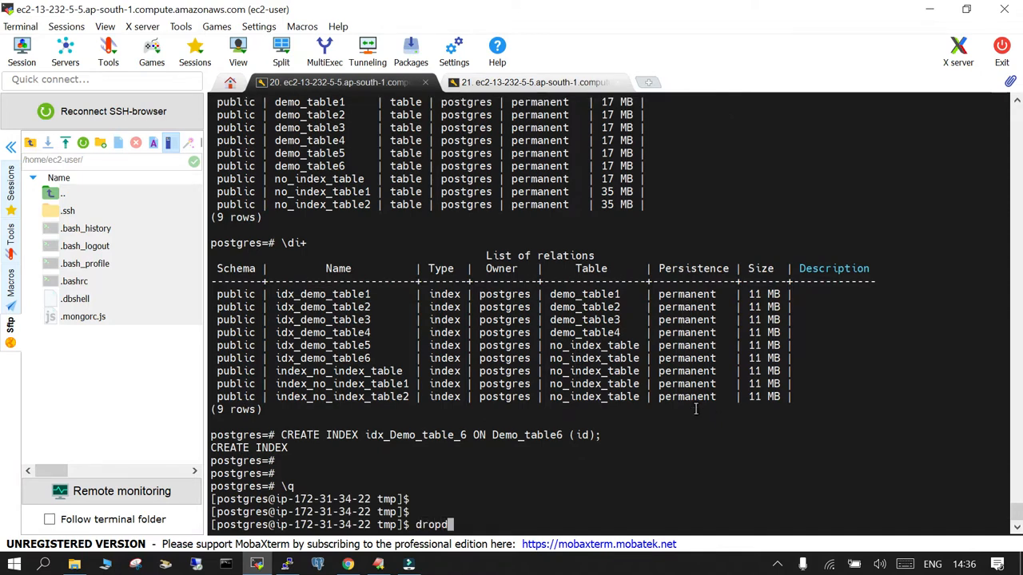
type("b")
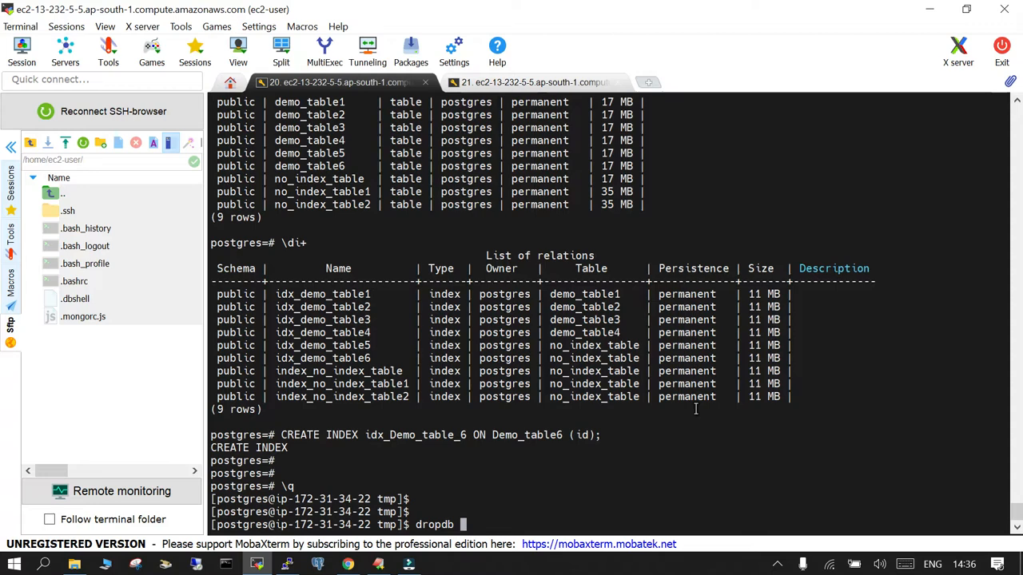
type("pgbenc")
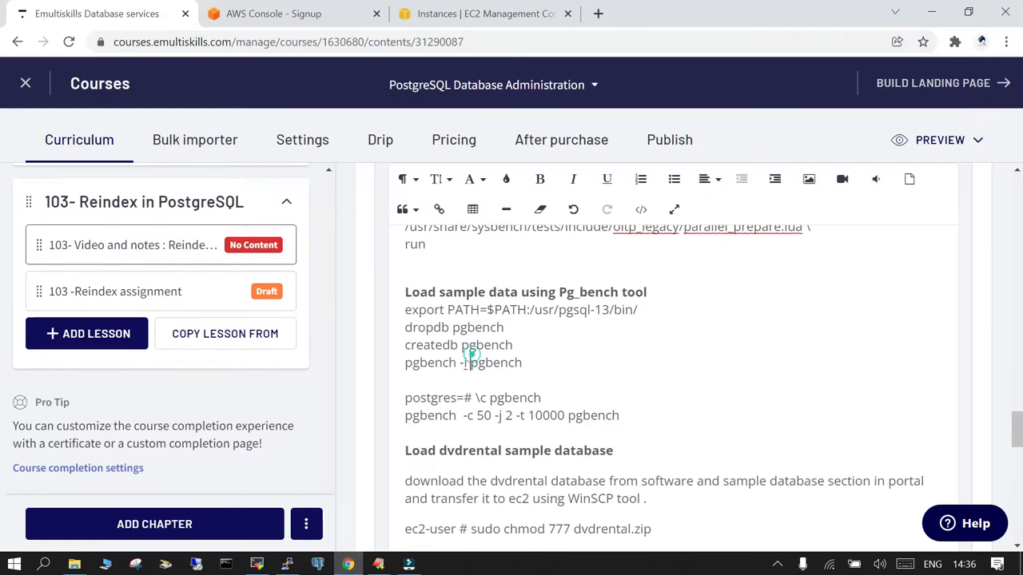
left_click_drag(405, 309, 521, 362)
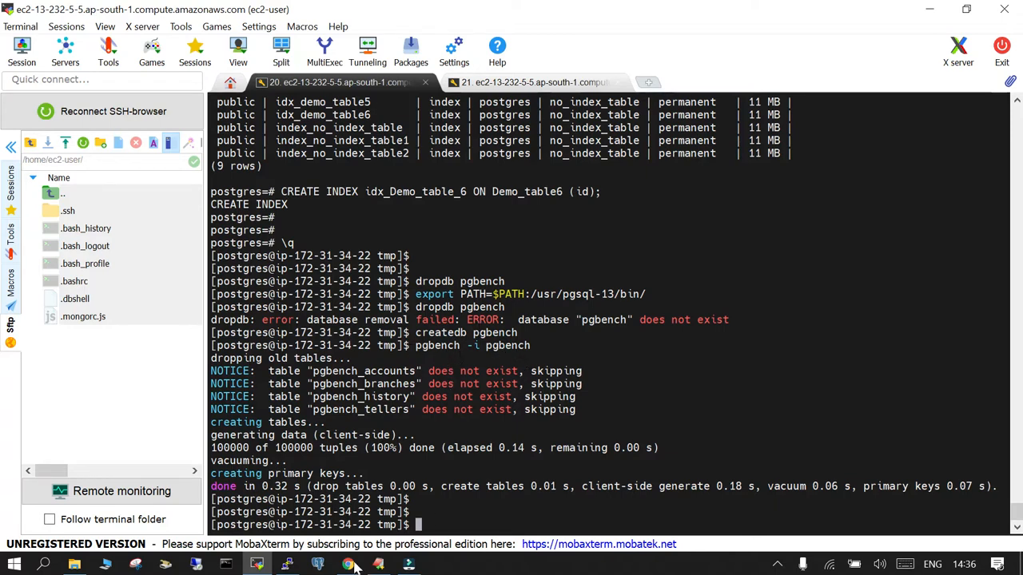
left_click(347, 565)
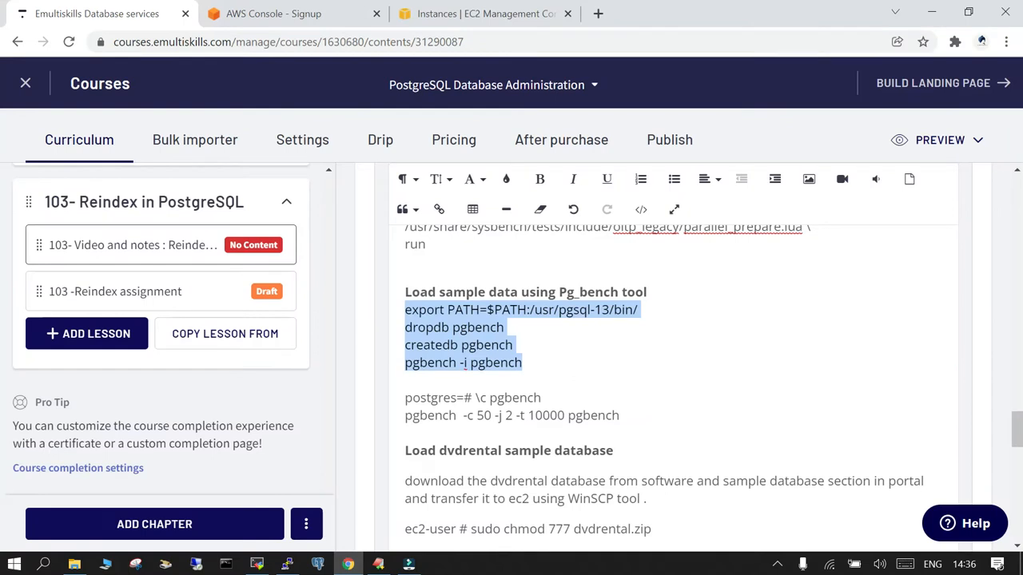
Correct the transaction count and launch the pgbench -c 50 -j 2 -t 1000 benchmark
left_click(538, 414)
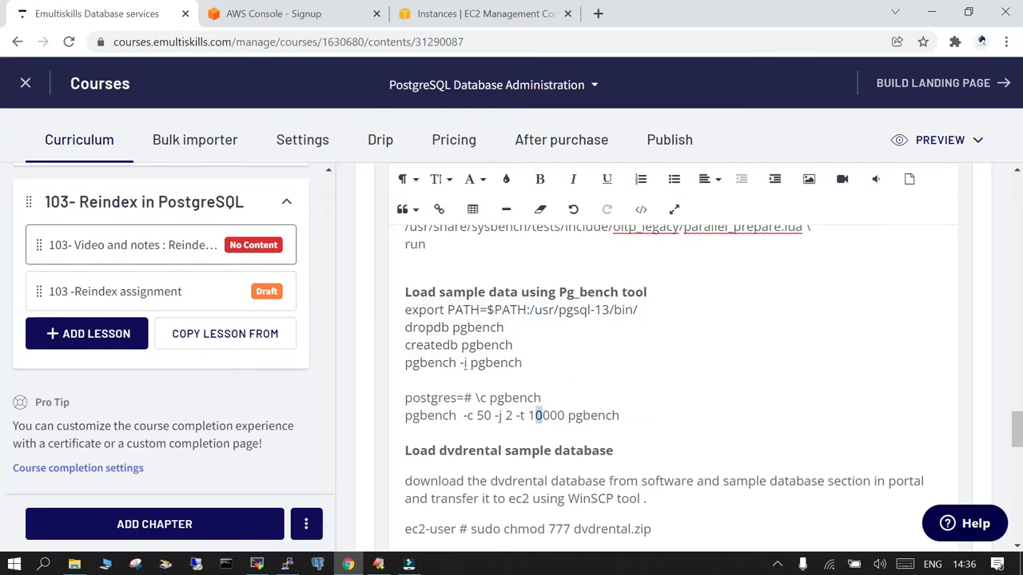
key("Backspace")
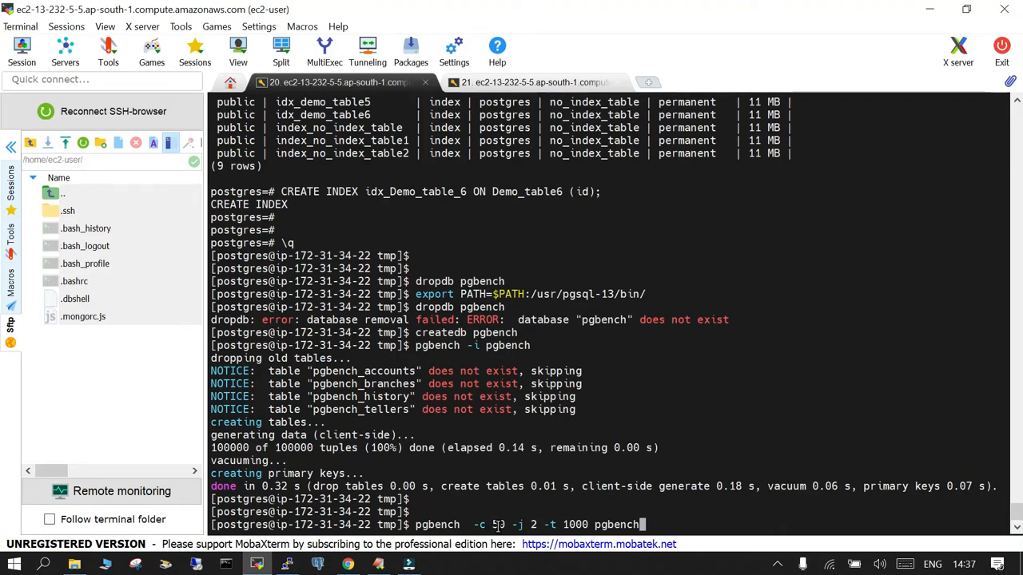
type("0")
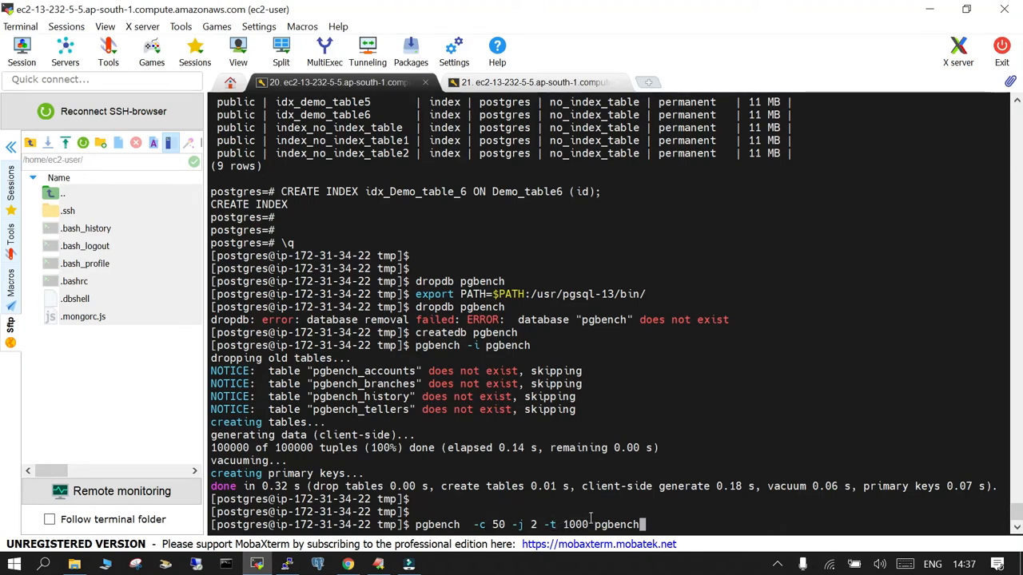
mouse_move(775, 392)
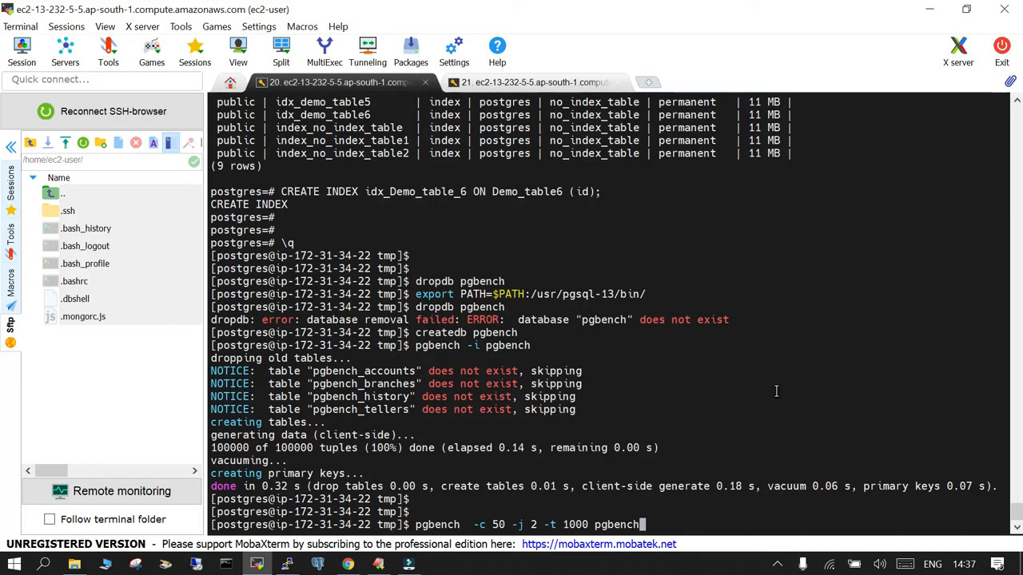
key("Return")
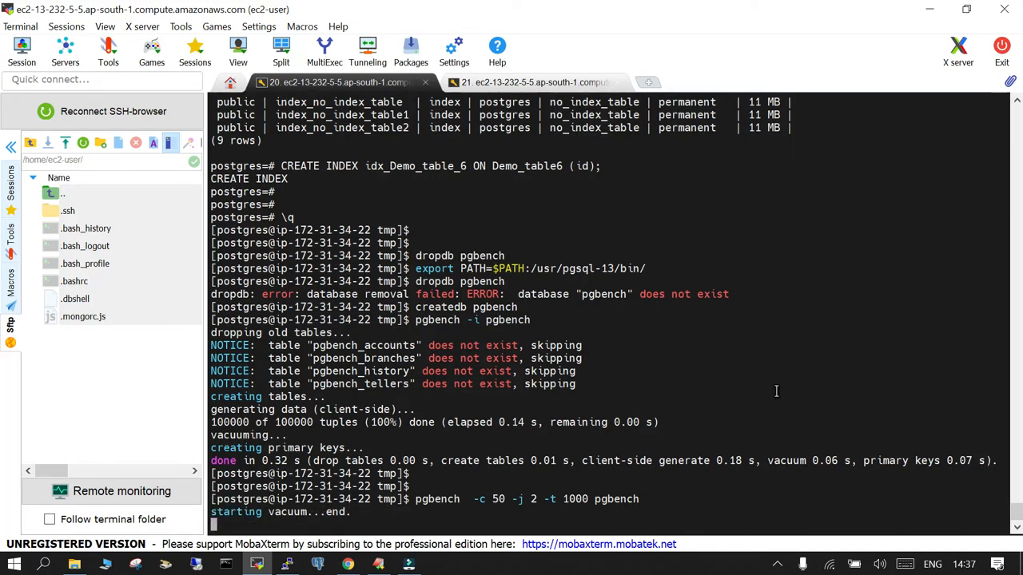
mouse_move(364, 505)
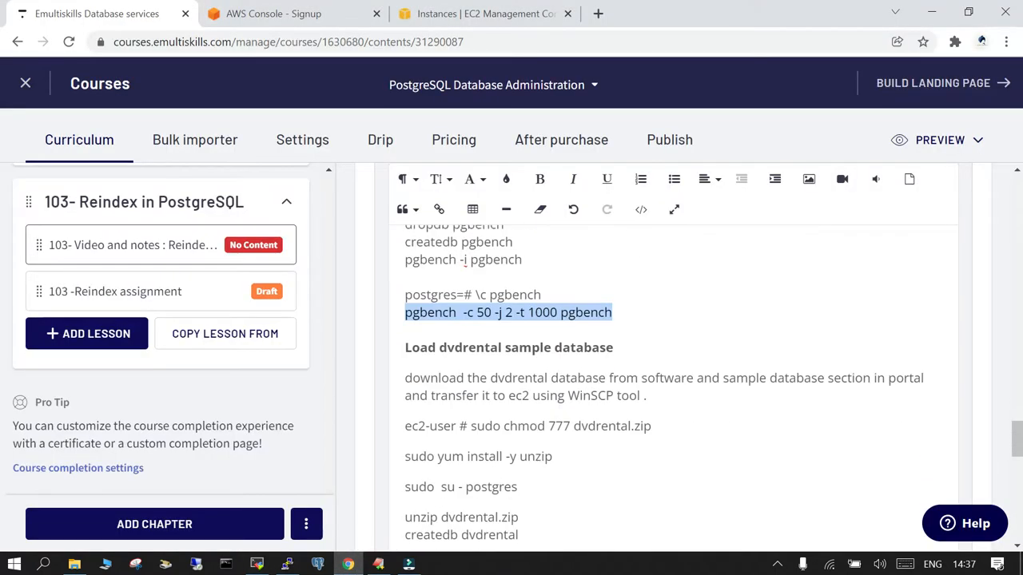
scroll("down", 3)
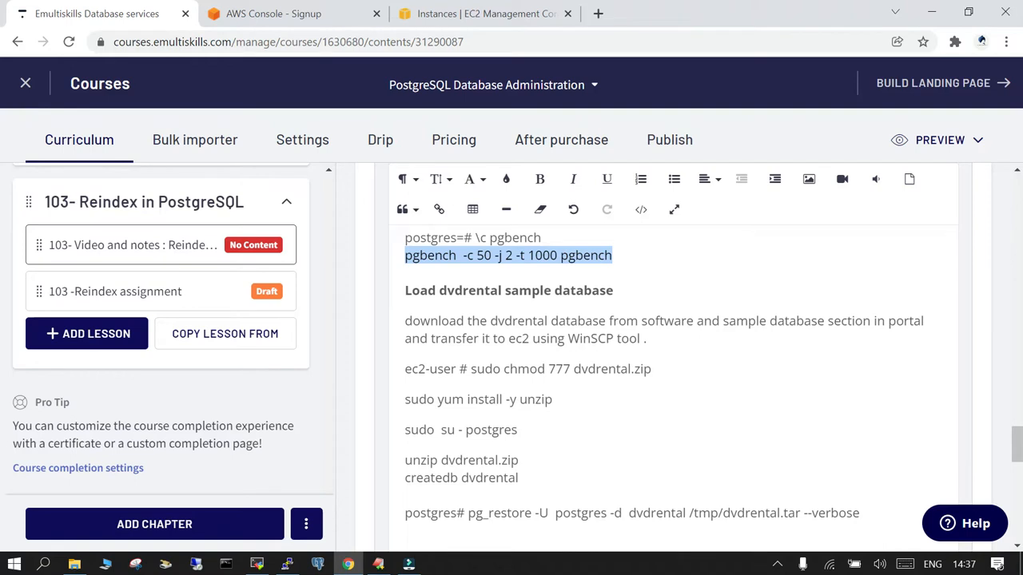
scroll("down", 3)
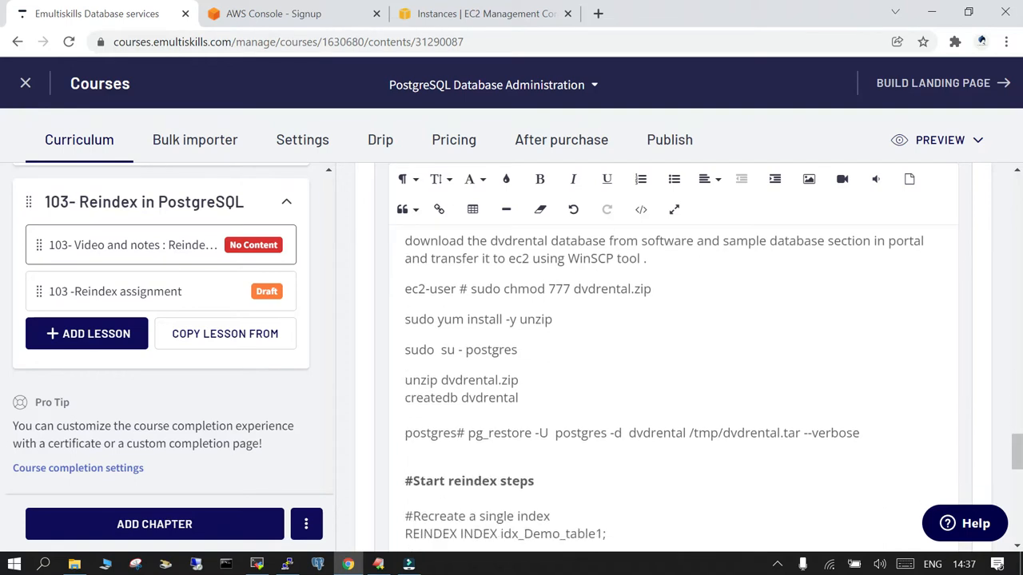
scroll("down", 3)
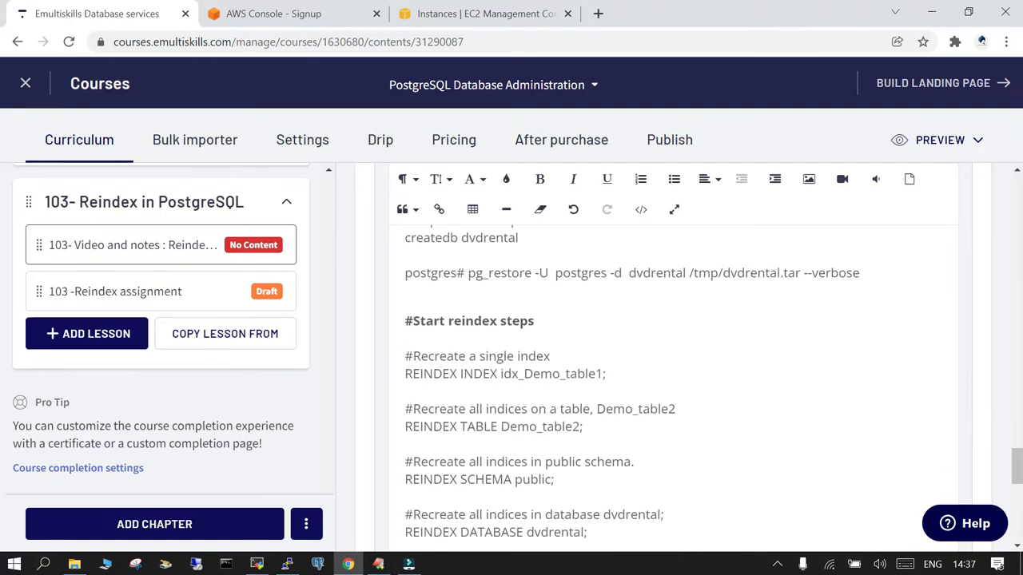
left_click(257, 565)
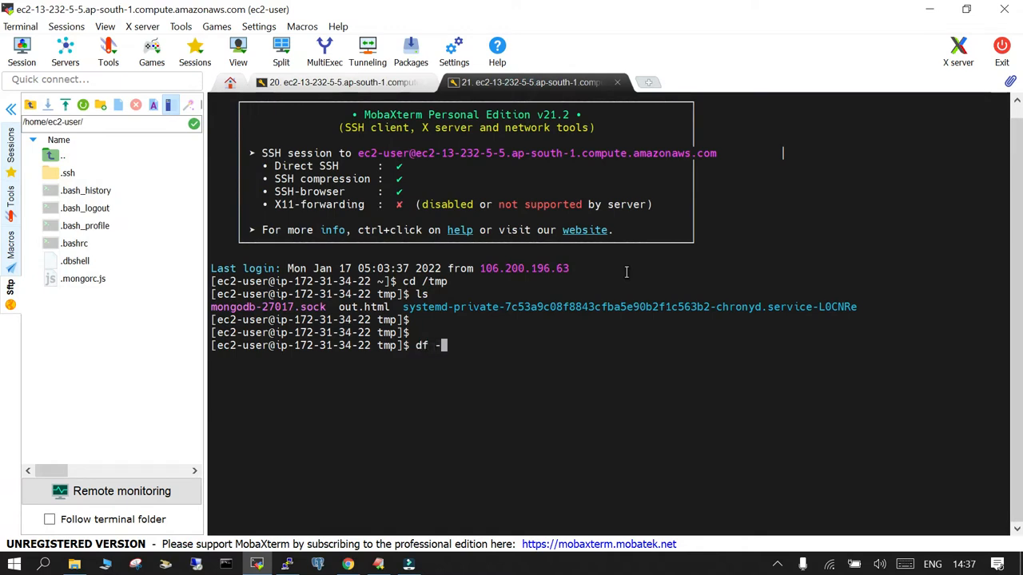
In the second session, become the postgres user and check $PGDATA disk usage with df -h
type("h")
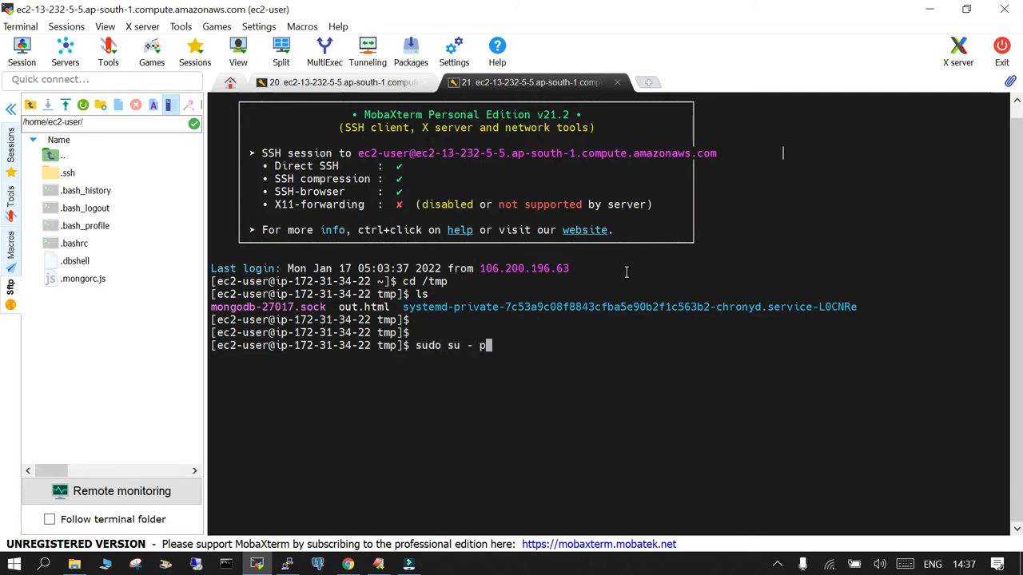
type("ostgres")
type("df -h")
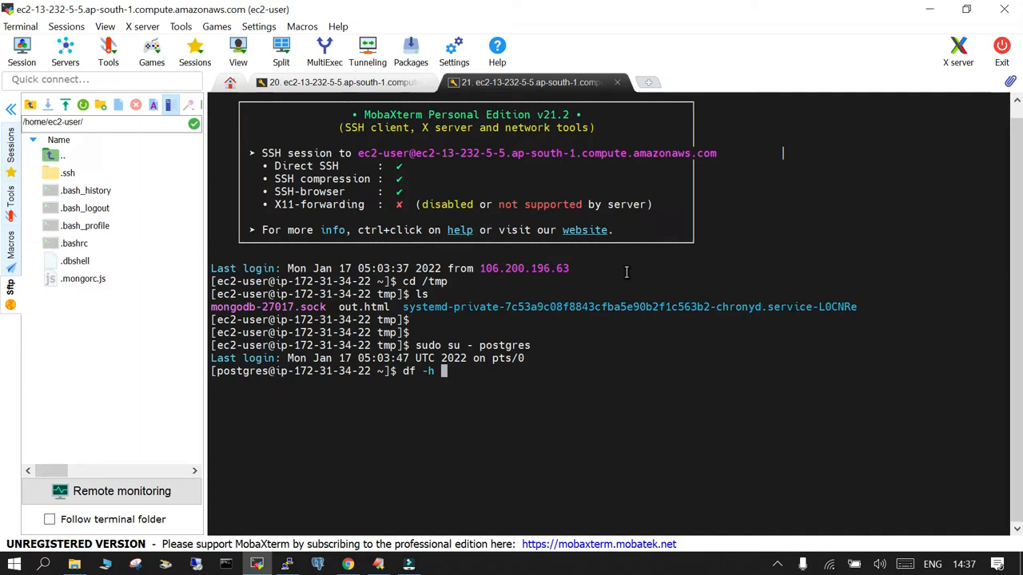
type("$PGDATA")
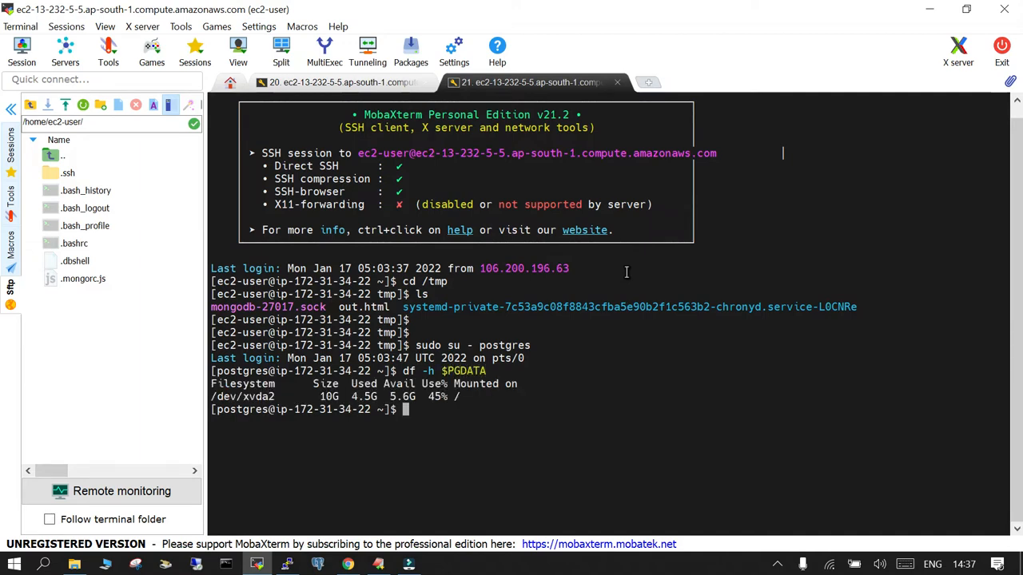
mouse_move(456, 526)
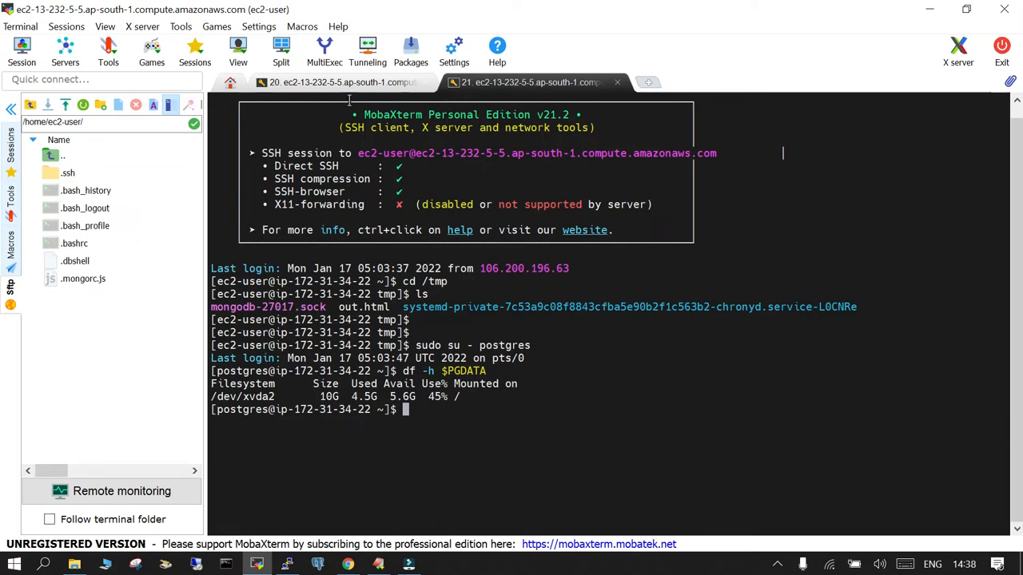
left_click(336, 81)
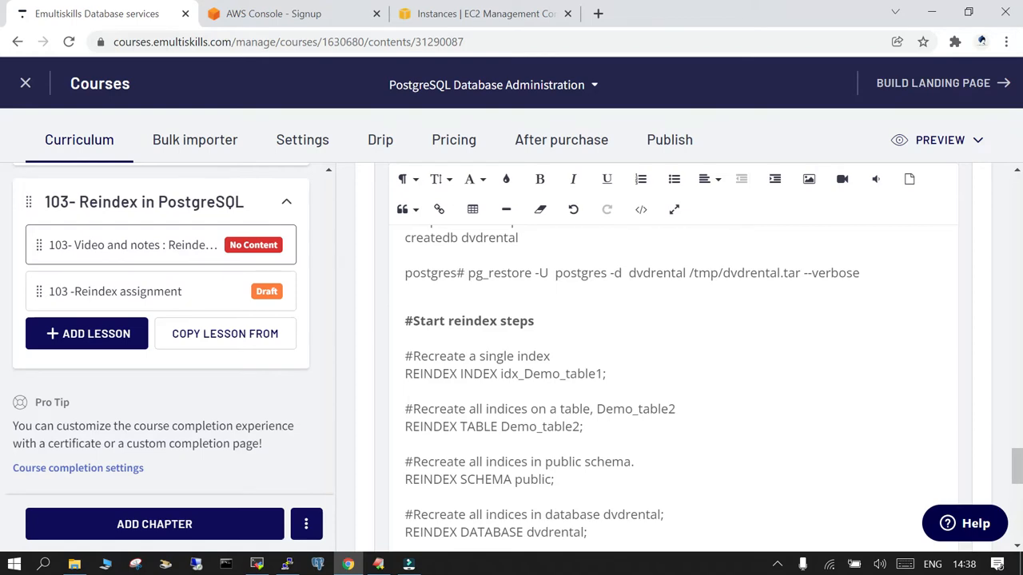
left_click(256, 565)
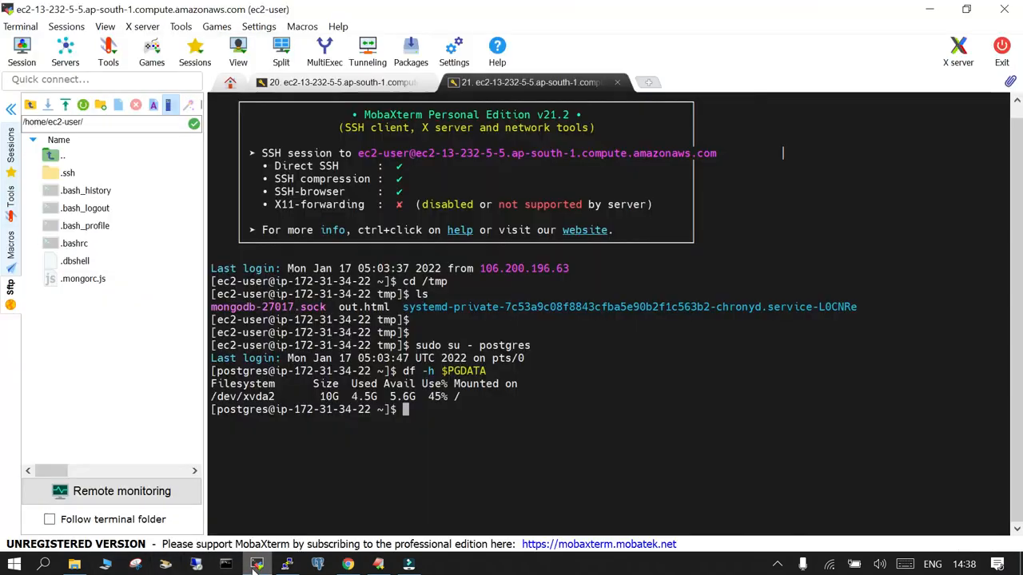
type("psql")
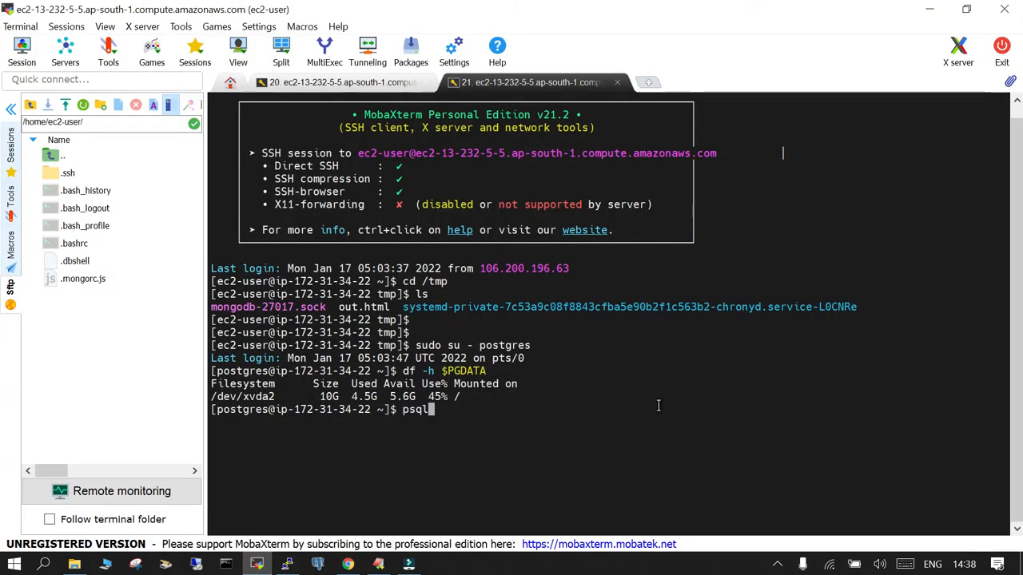
Start psql, list the ten indexes with \di+, and pick idx_Demo_table1 to reindex
key("Return")
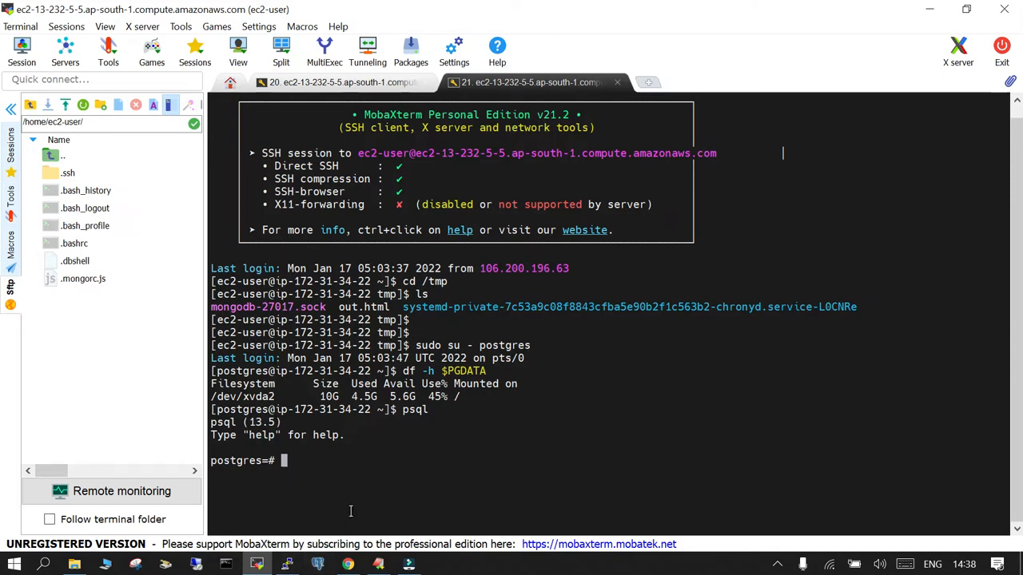
mouse_move(350, 510)
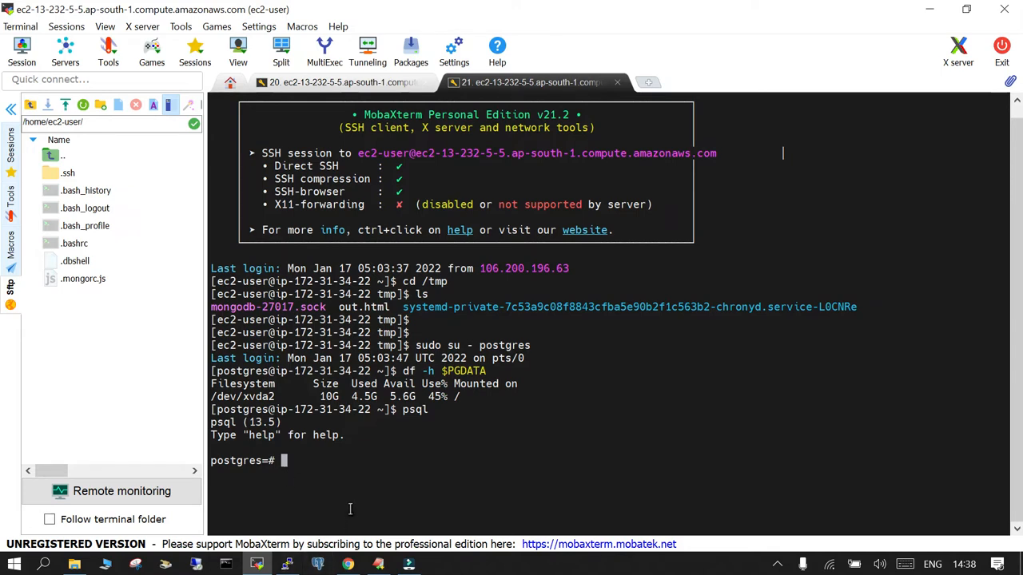
type("\\di+")
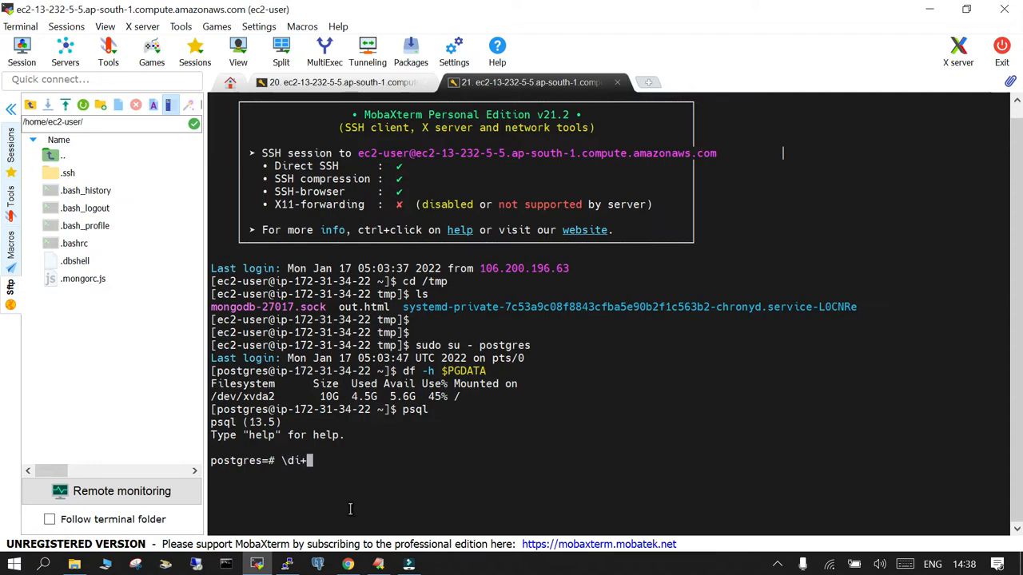
key("Return")
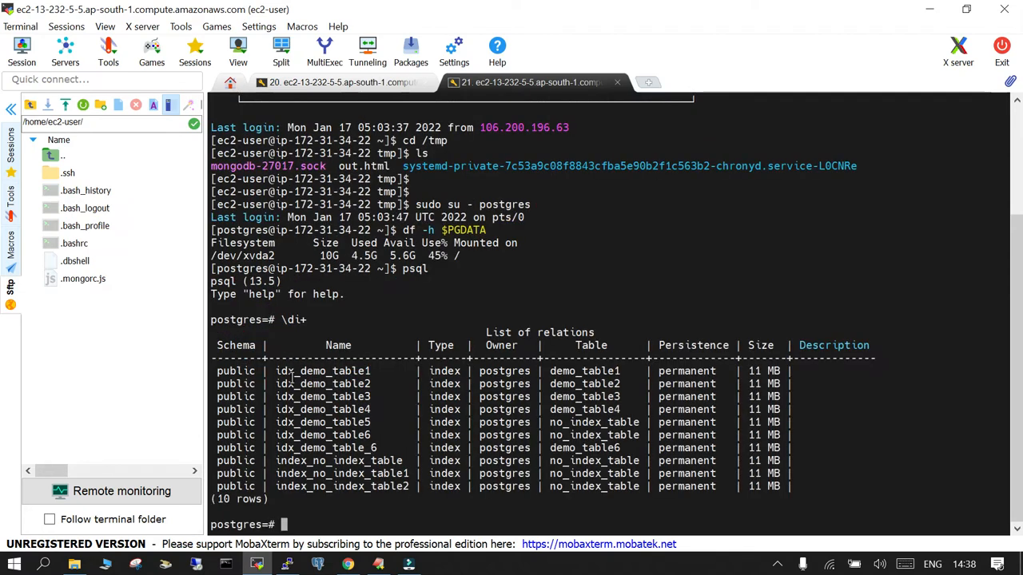
mouse_move(253, 479)
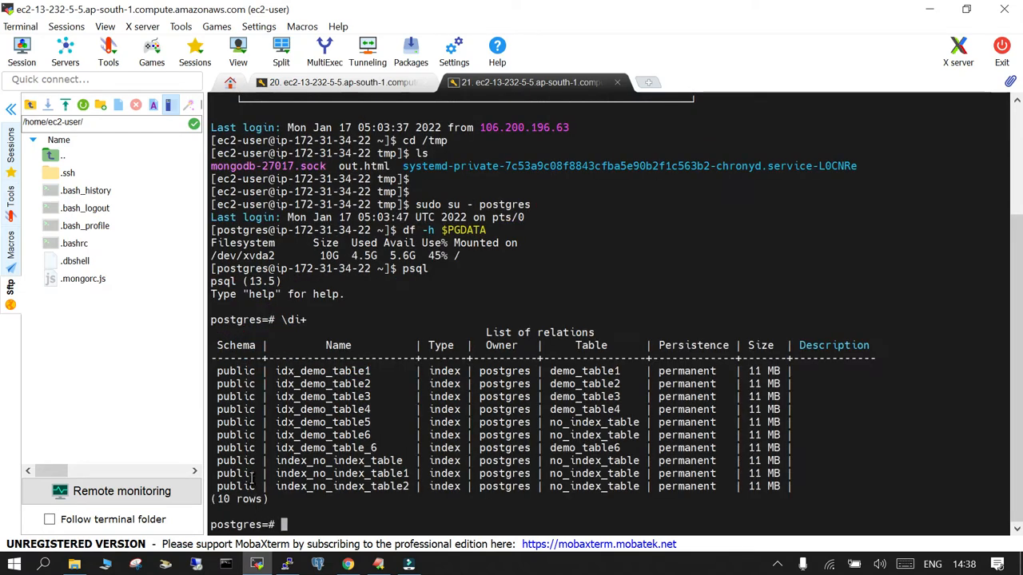
mouse_move(719, 441)
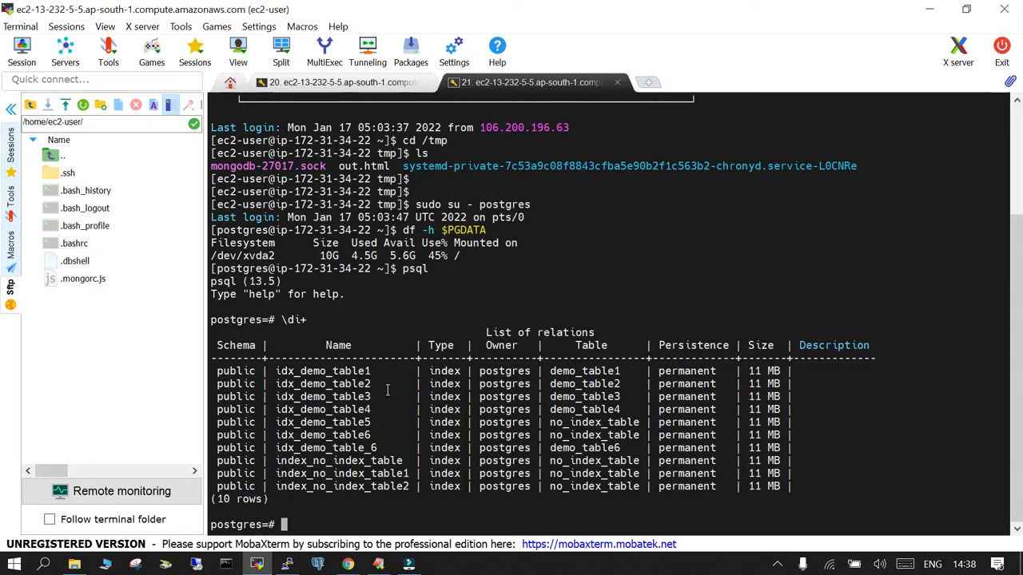
double_click(322, 371)
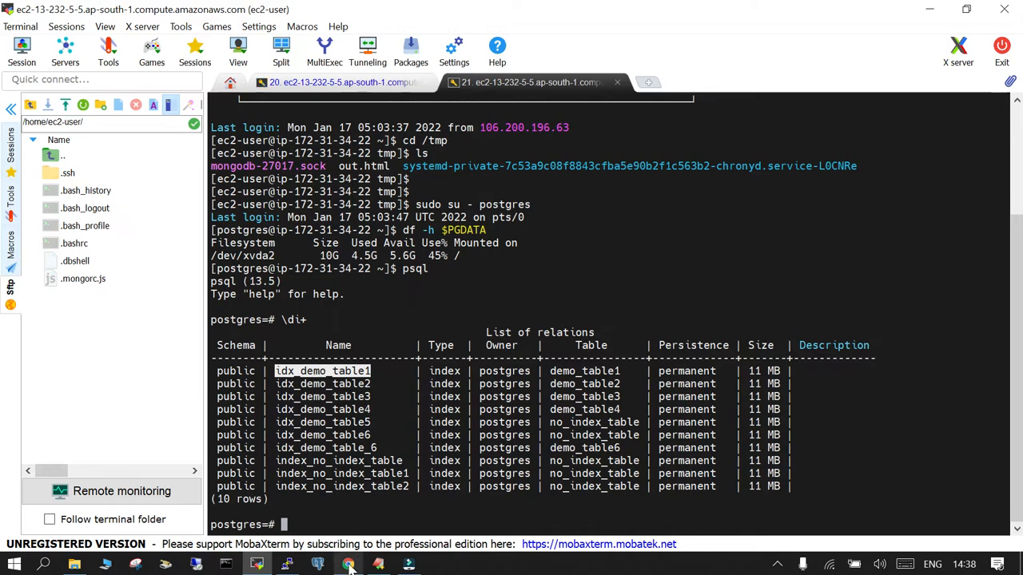
left_click(346, 564)
type("REINDEX INDEX idx_Demo_table1;")
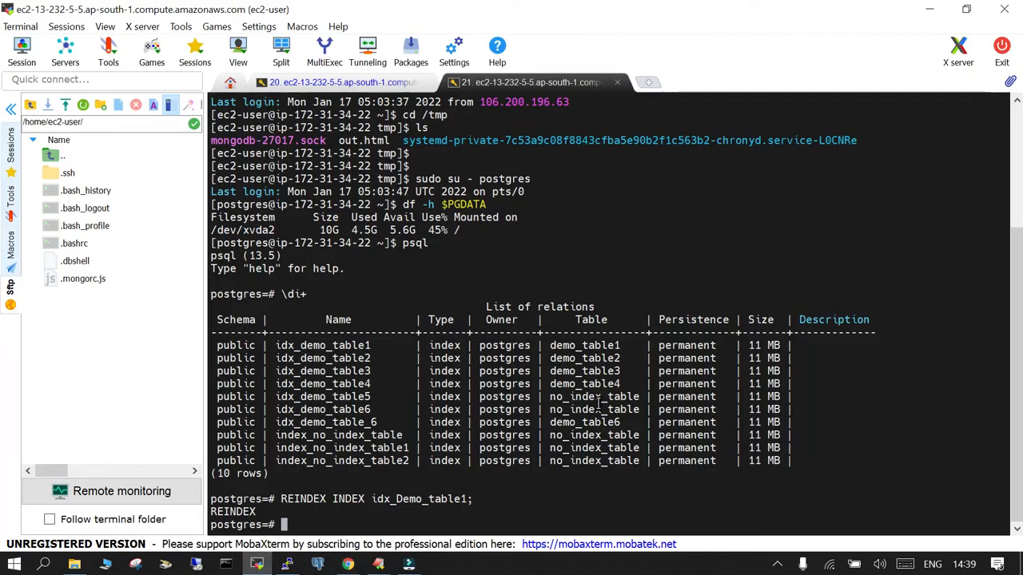
List table sizes with \dt+ and run REINDEX TABLE Demo_table2 copied from the notes
type("\\dt")
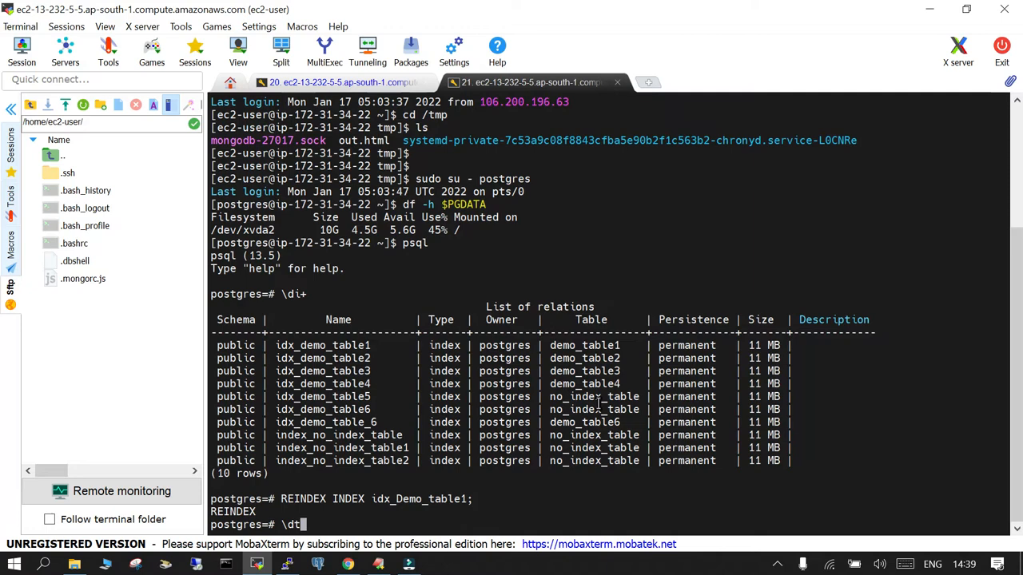
key("Return")
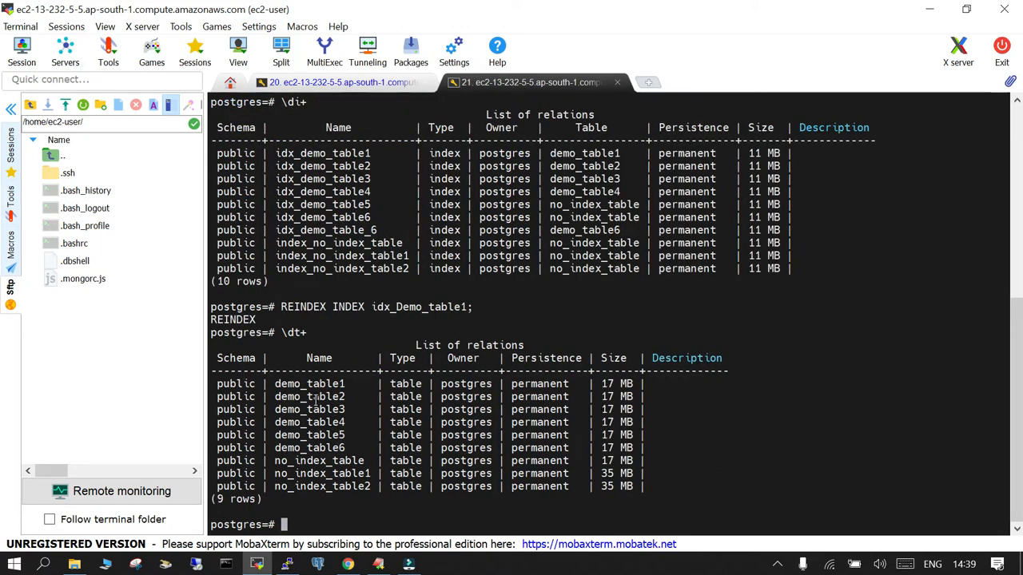
double_click(309, 396)
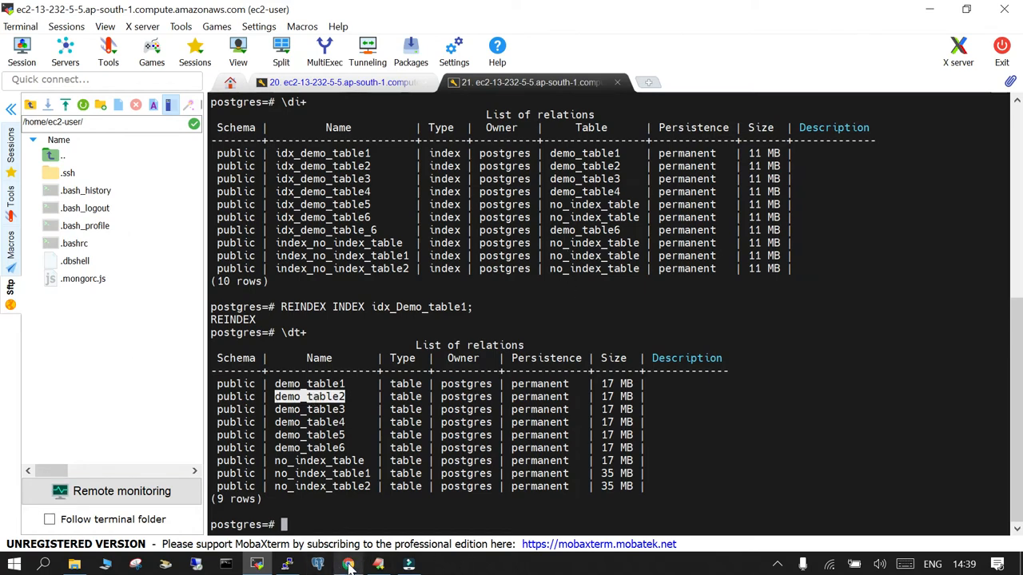
left_click(346, 565)
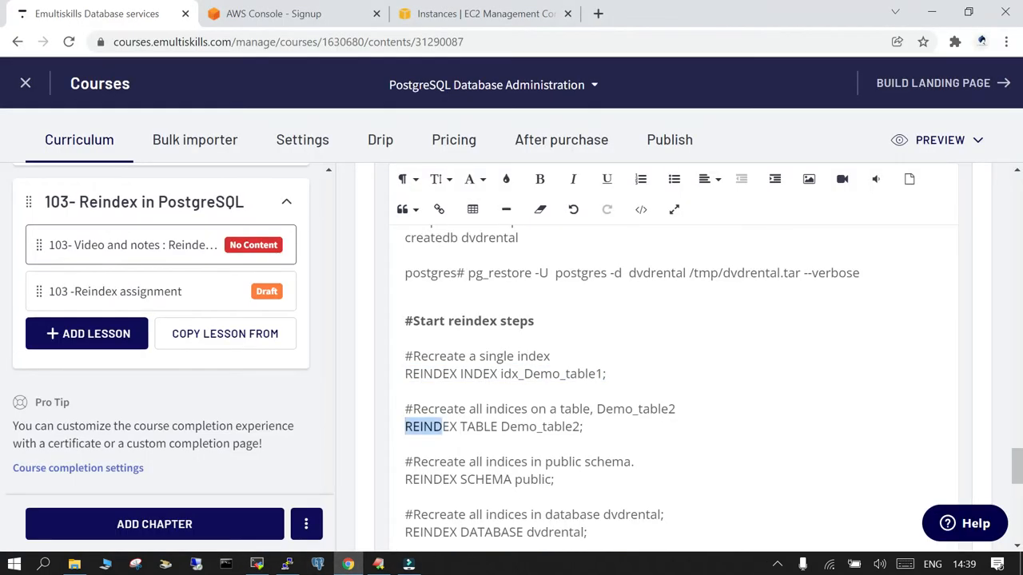
left_click_drag(404, 426, 583, 426)
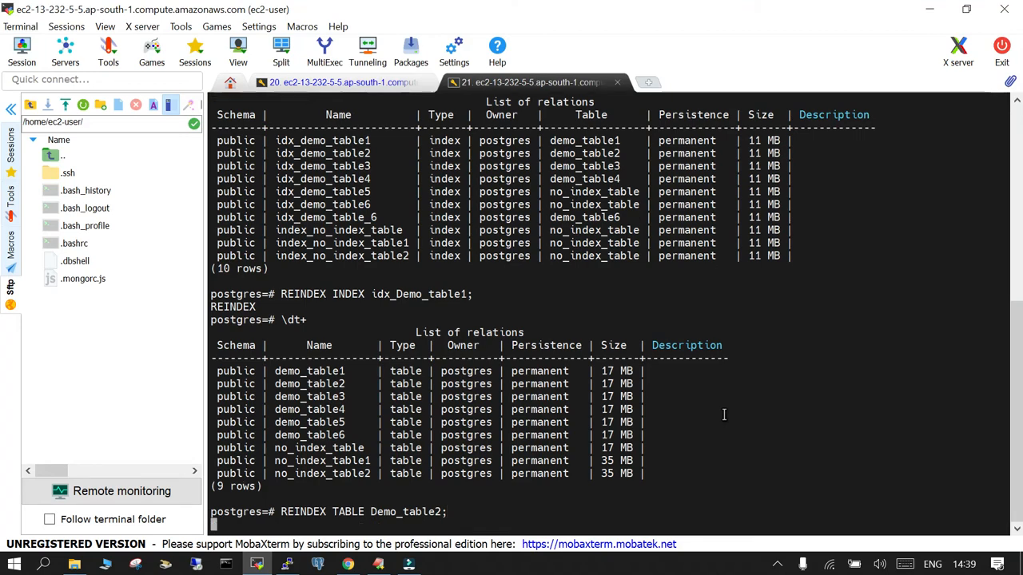
key("Return")
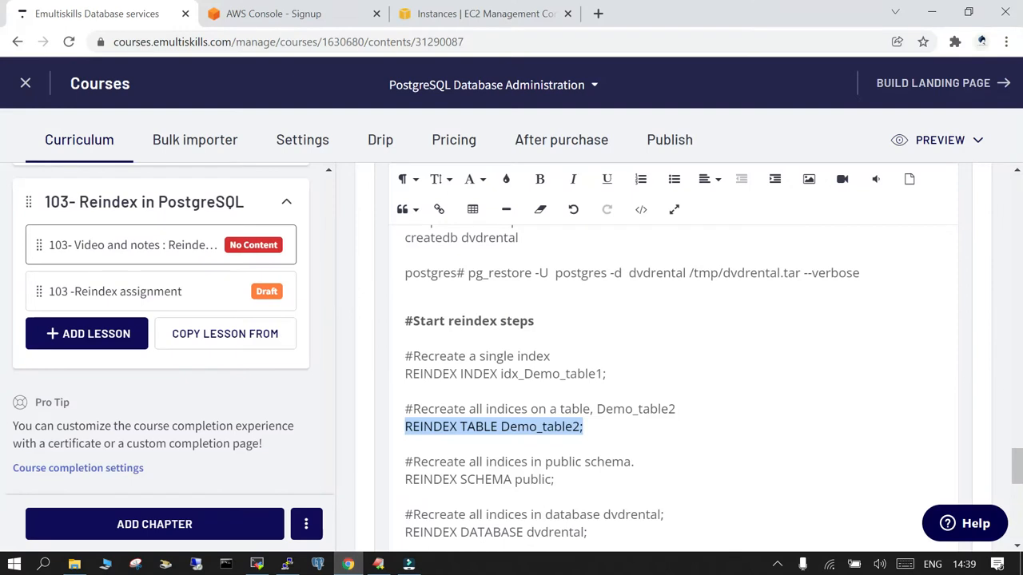
Run REINDEX SCHEMA public; in psql
scroll("down", 3)
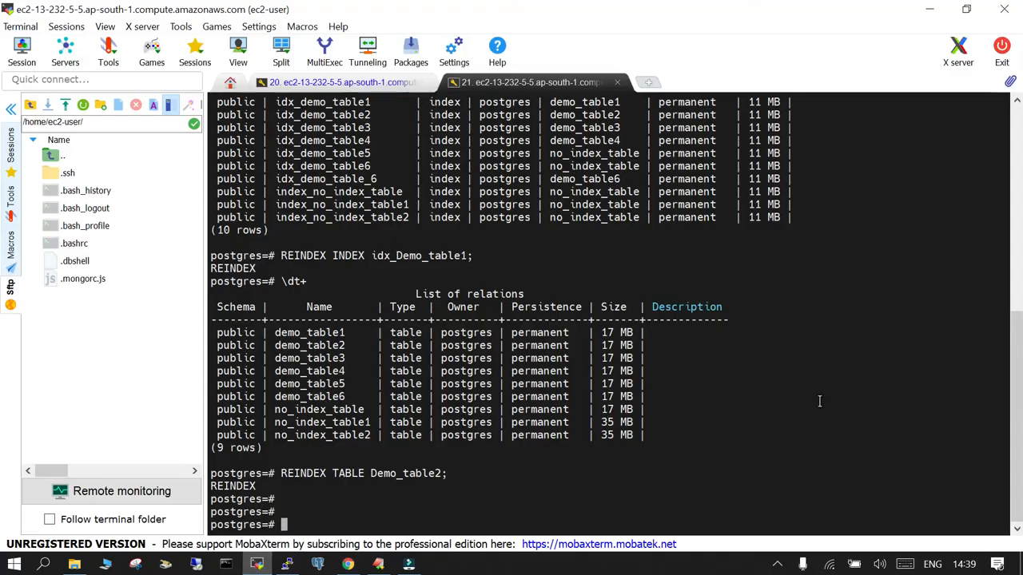
type("REINDEX SCHEMA public;")
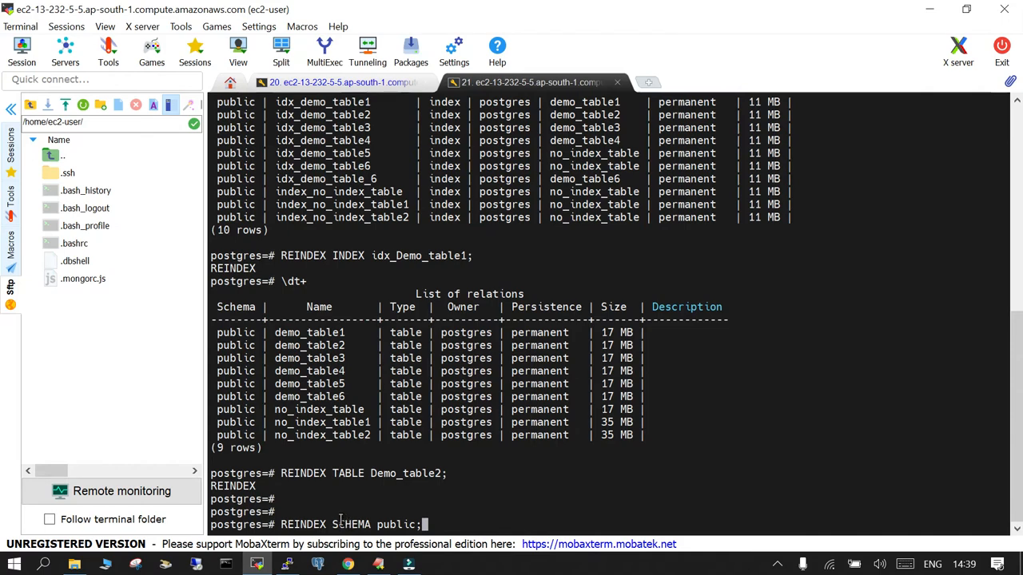
mouse_move(369, 510)
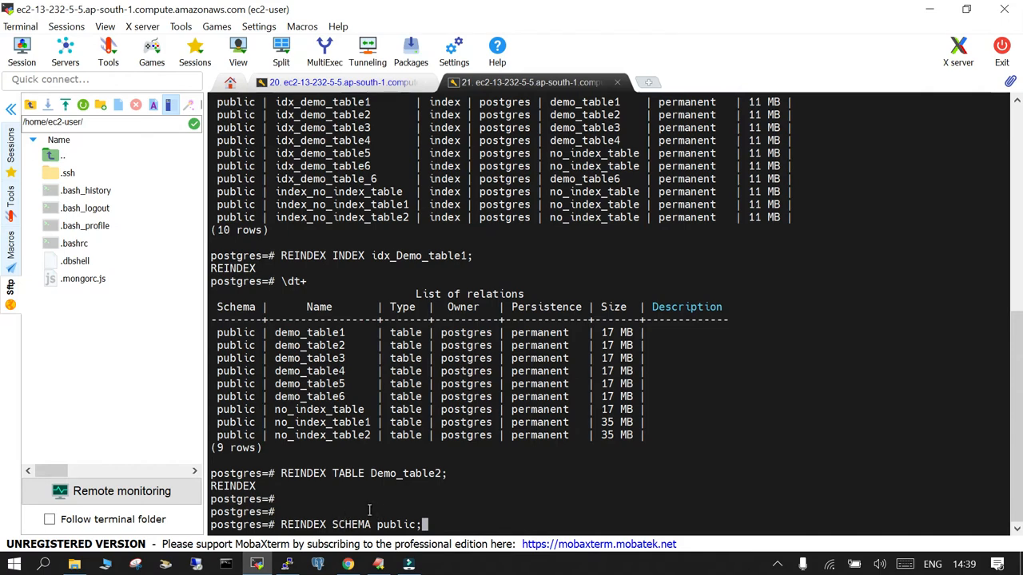
mouse_move(587, 483)
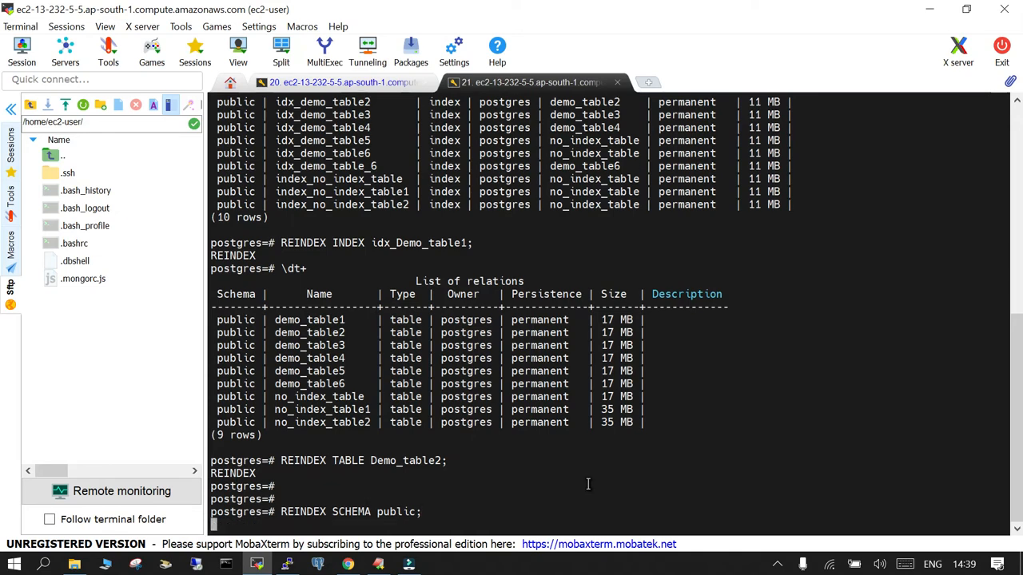
key("Return")
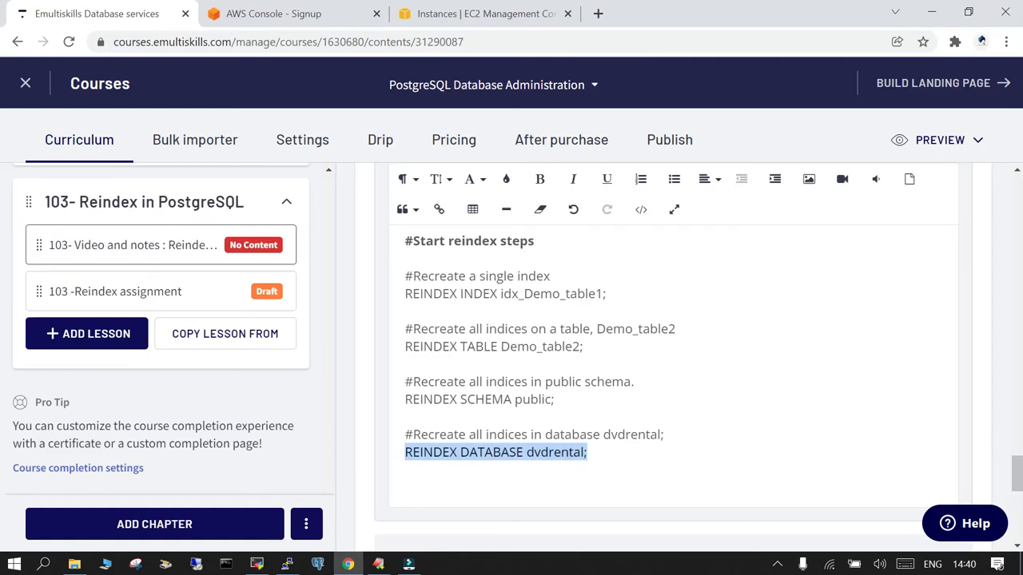
mouse_move(221, 524)
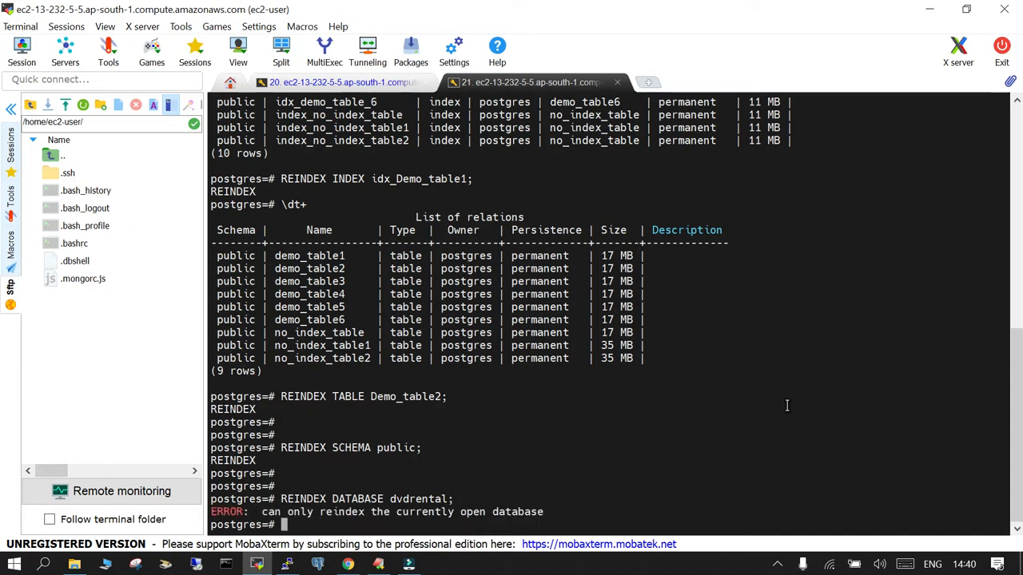
Connect to dvdrental with \c dvdrental so REINDEX DATABASE dvdrental succeeds
scroll("down", 3)
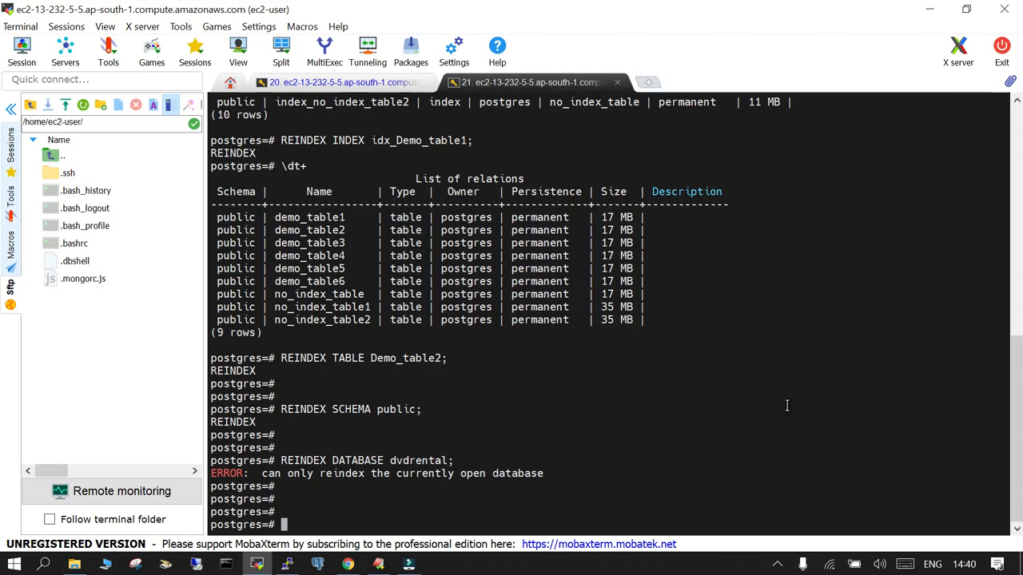
type("\\c dvdrental")
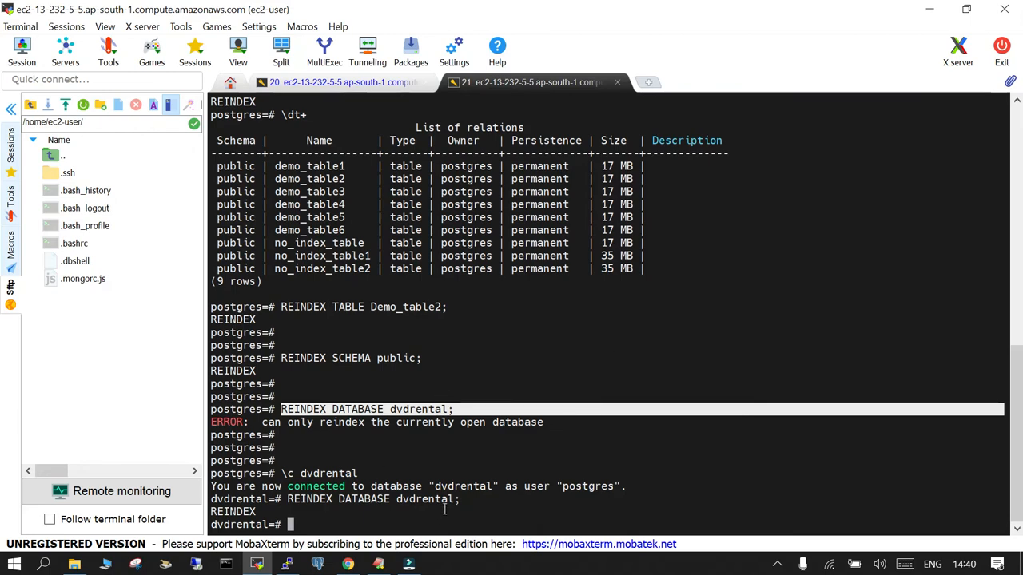
mouse_move(591, 509)
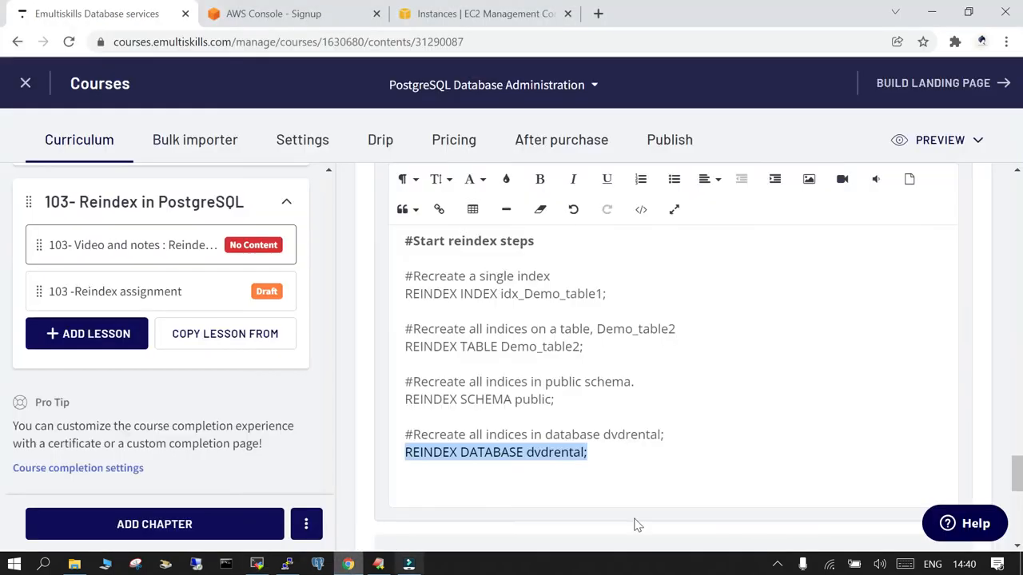
Cancel the unsaved-changes dialog and save the Reindex in PostgreSQL video lesson
scroll("down", 3)
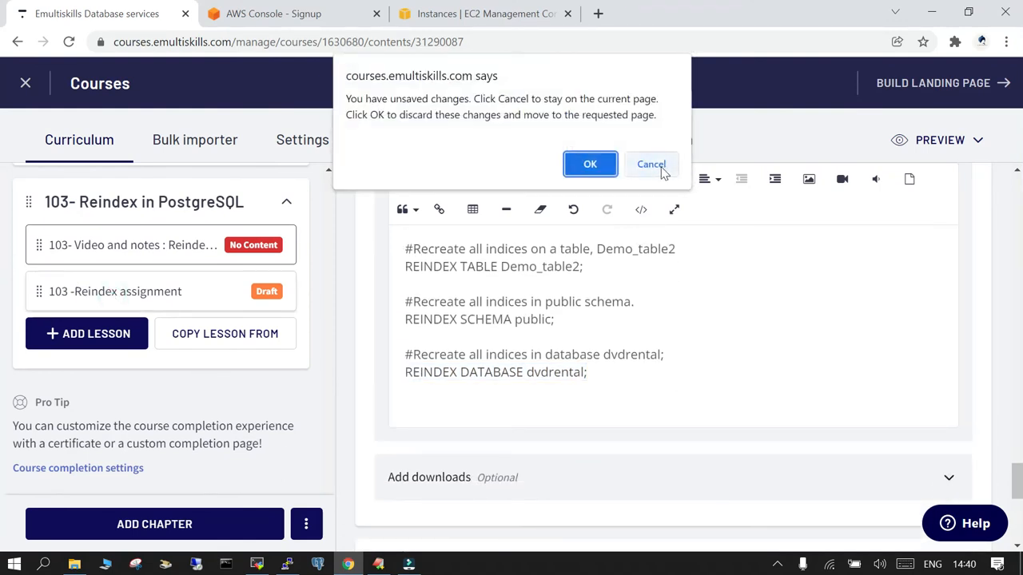
left_click(650, 164)
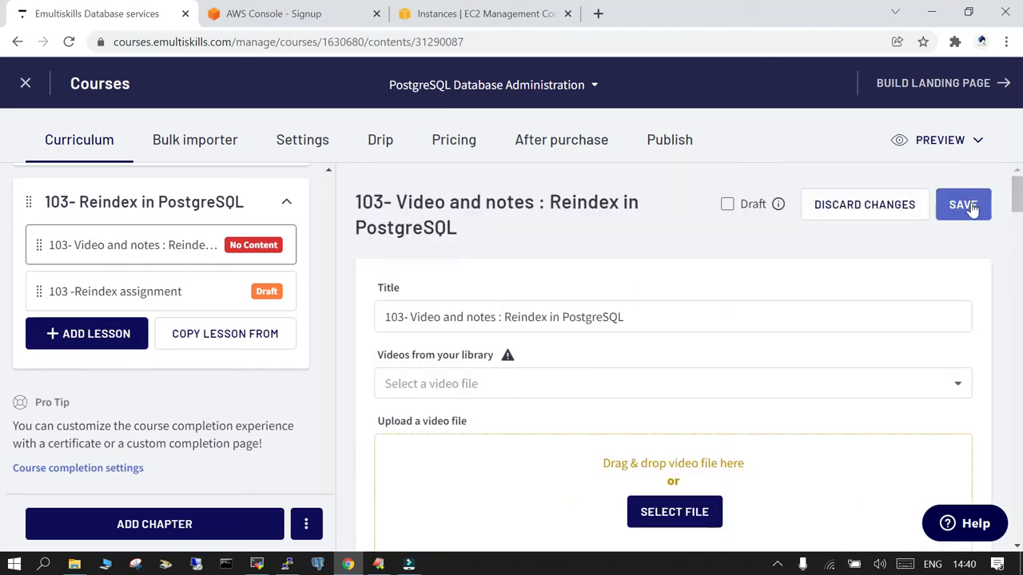
left_click(963, 204)
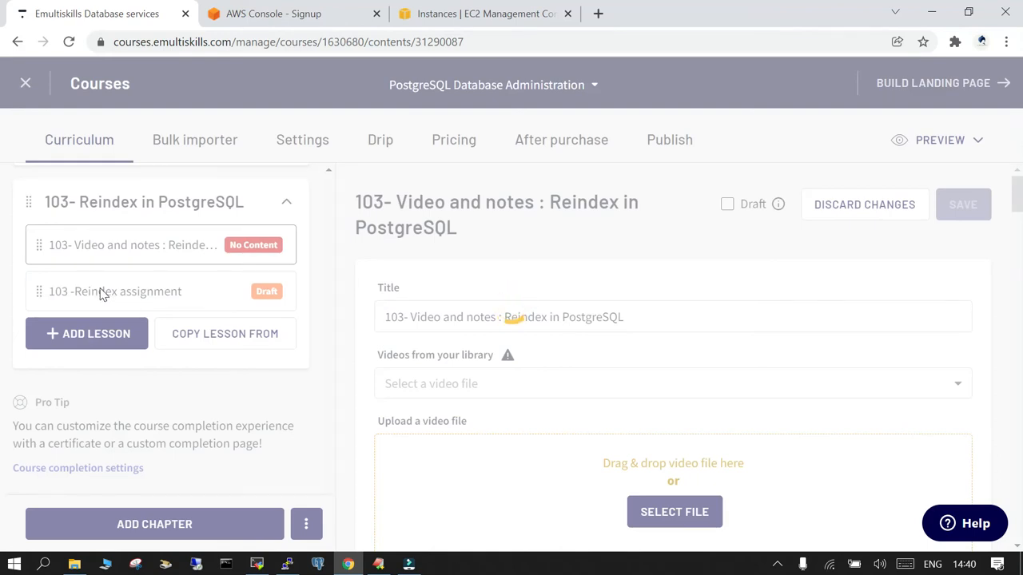
left_click(962, 204)
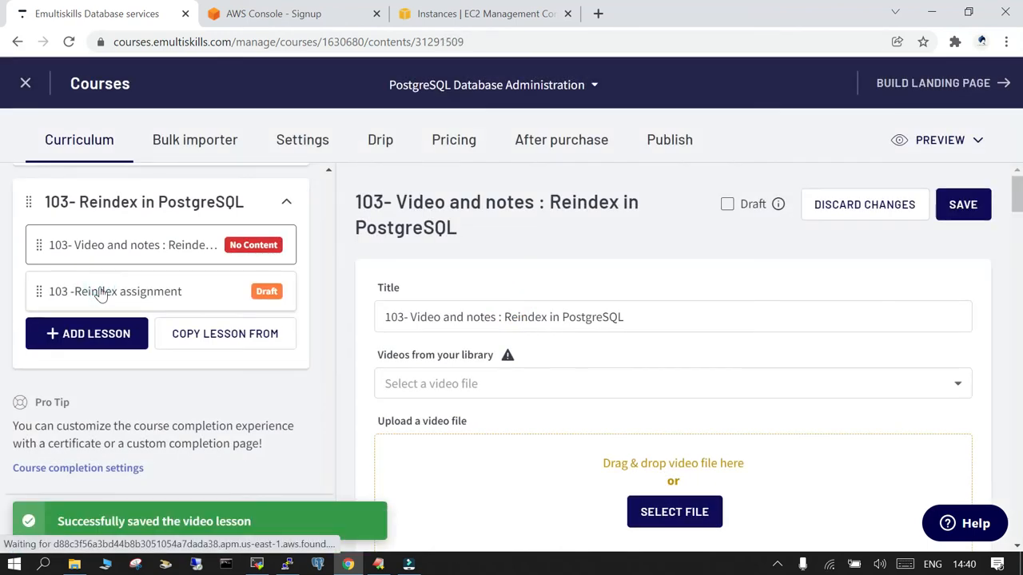
Open the 103 -Reindex assignment lesson, clear its Draft status, and scroll into the prerequisites
left_click(115, 291)
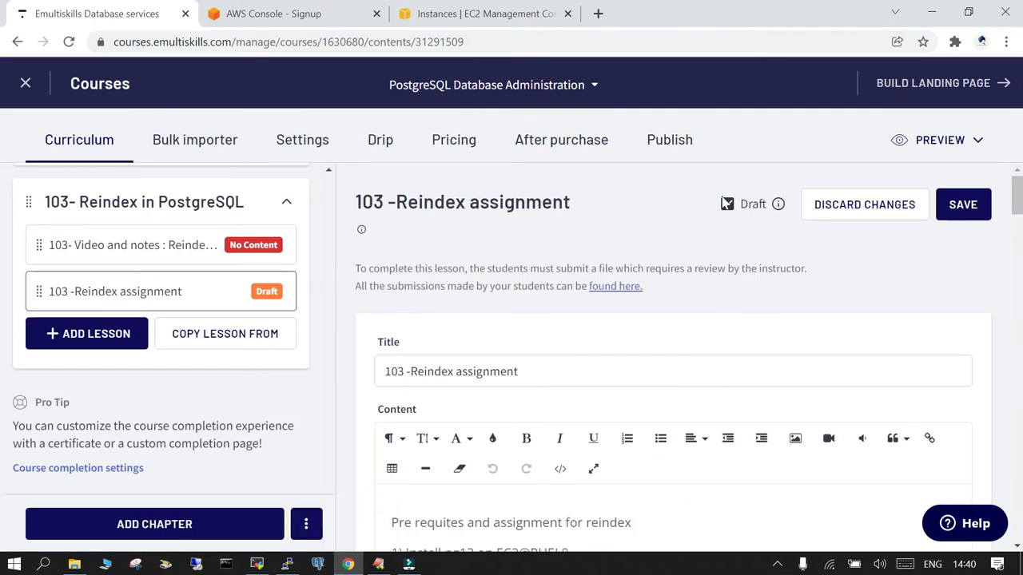
left_click(727, 204)
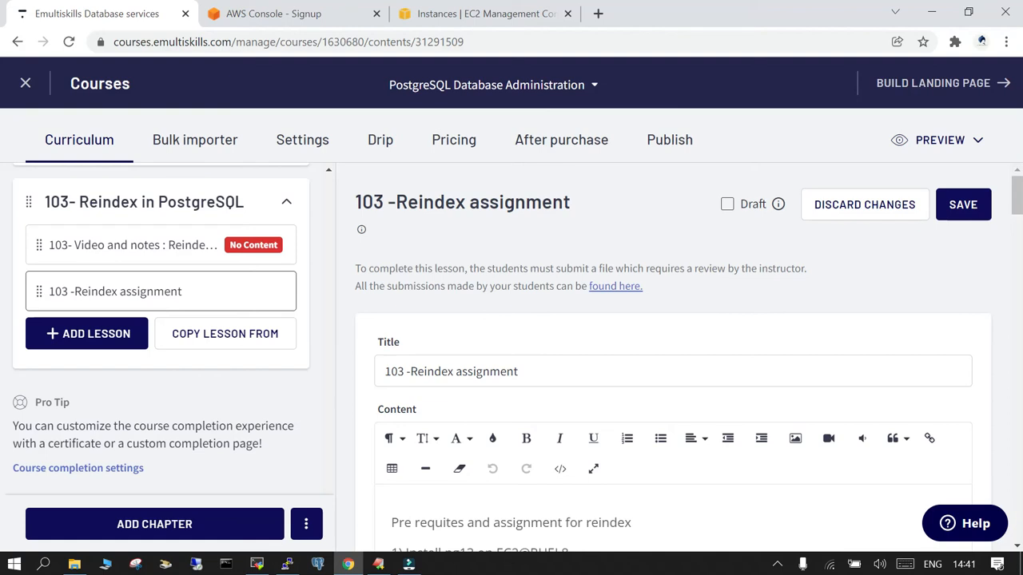
scroll("down", 3)
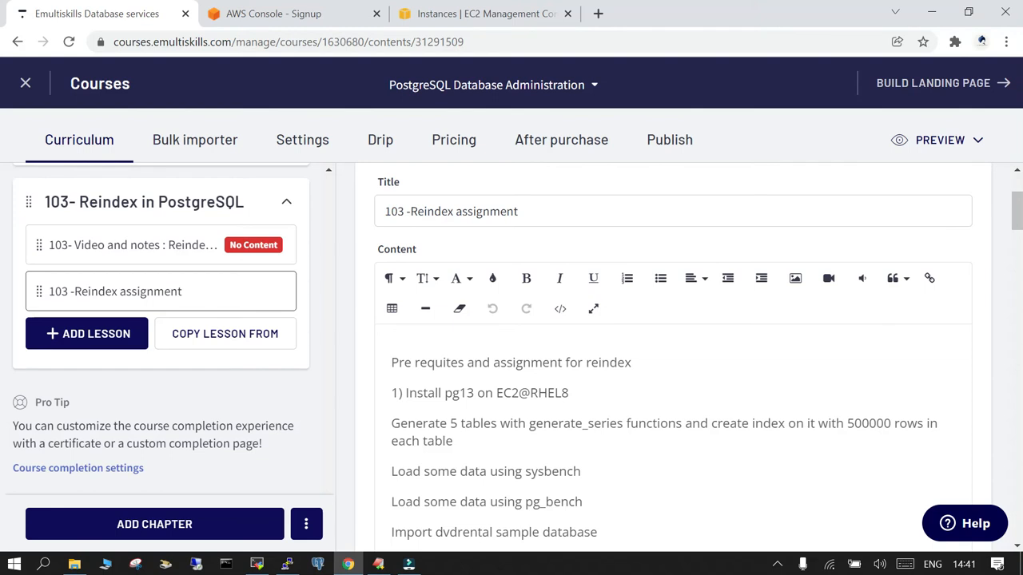
scroll("down", 3)
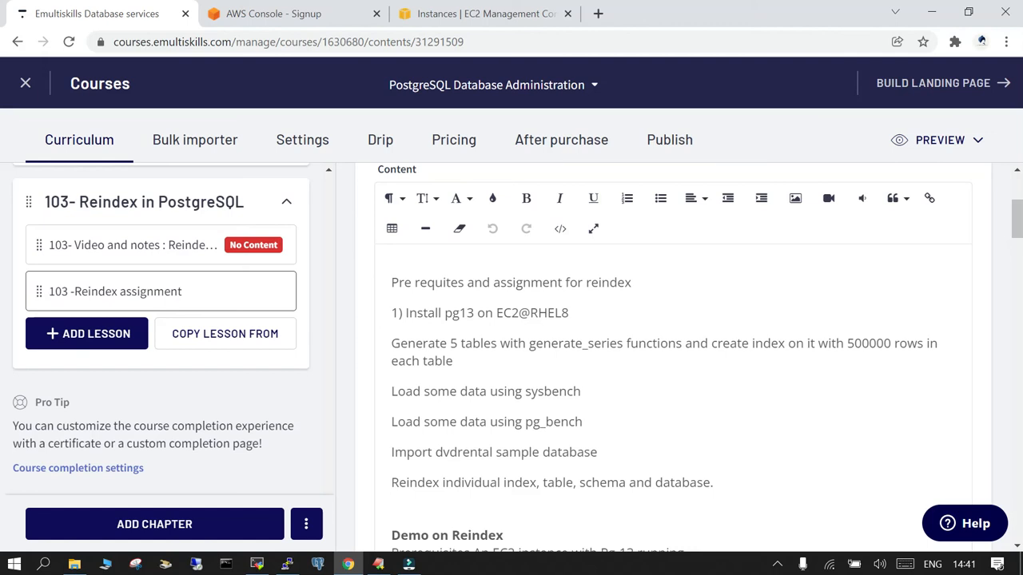
Read through to the pgbench section, highlighting '500000', 'sysbench', 'pg_bench' and 'table'
double_click(854, 343)
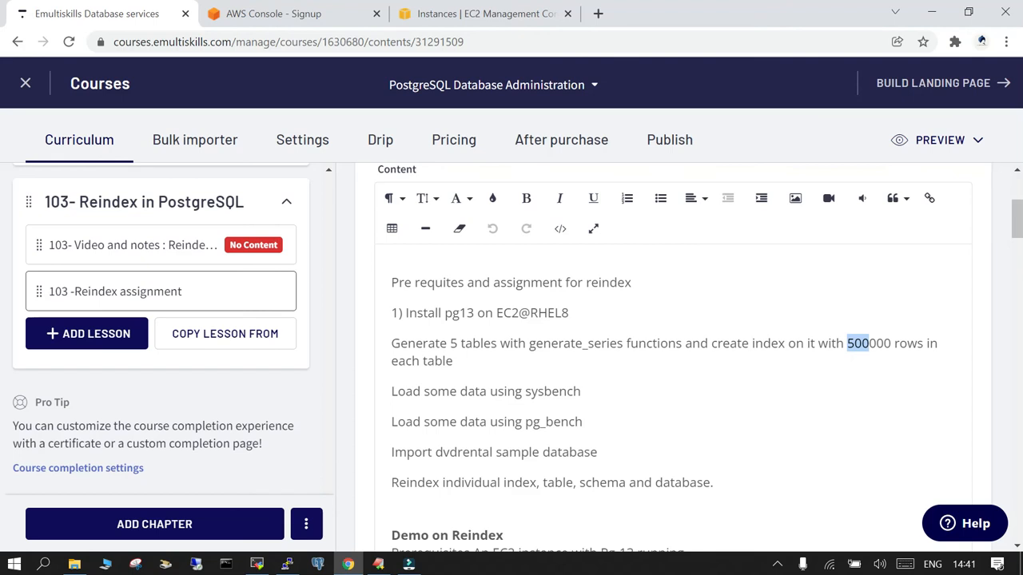
double_click(552, 390)
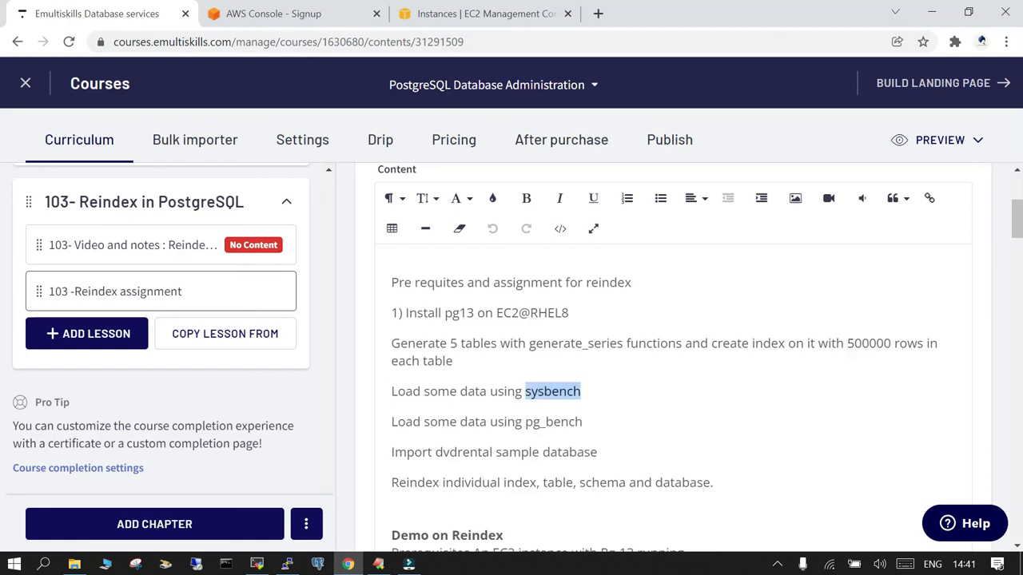
double_click(553, 421)
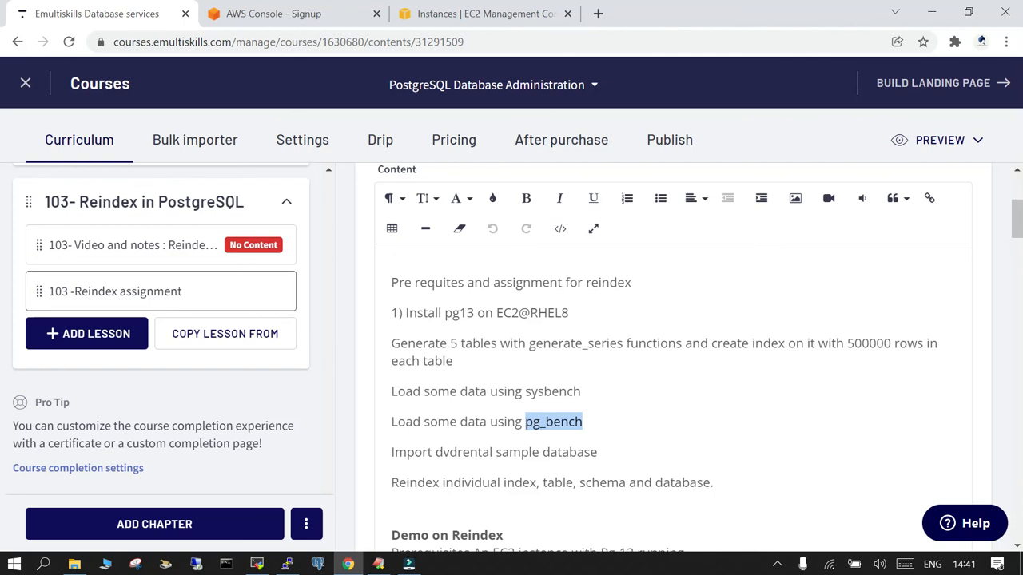
scroll("down", 3)
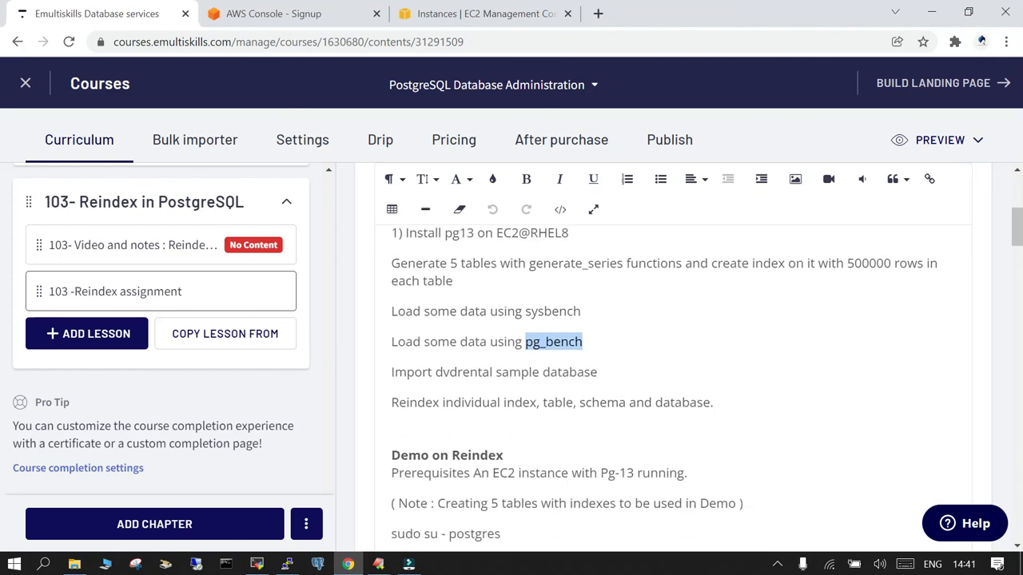
double_click(557, 402)
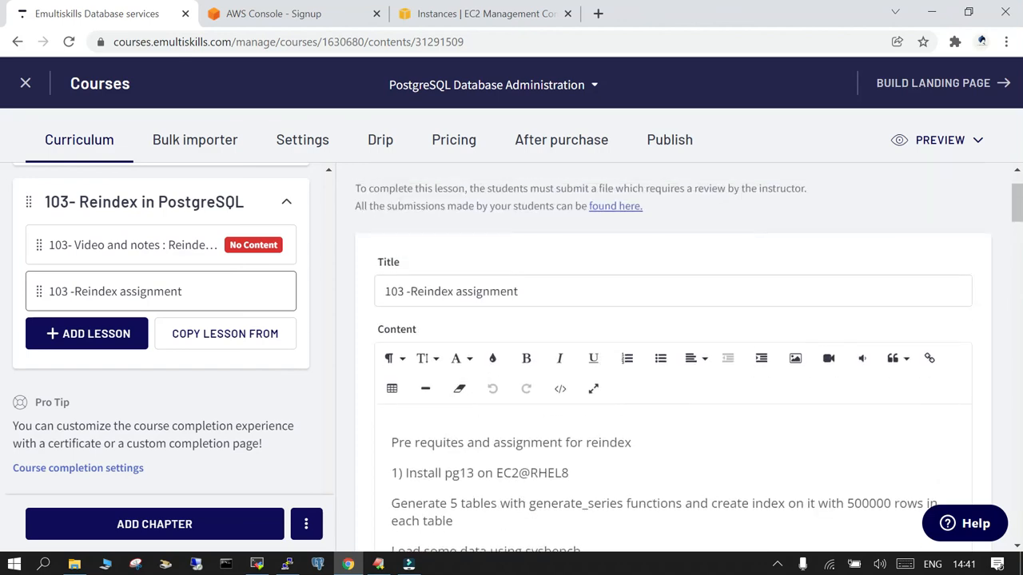
scroll("down", 3)
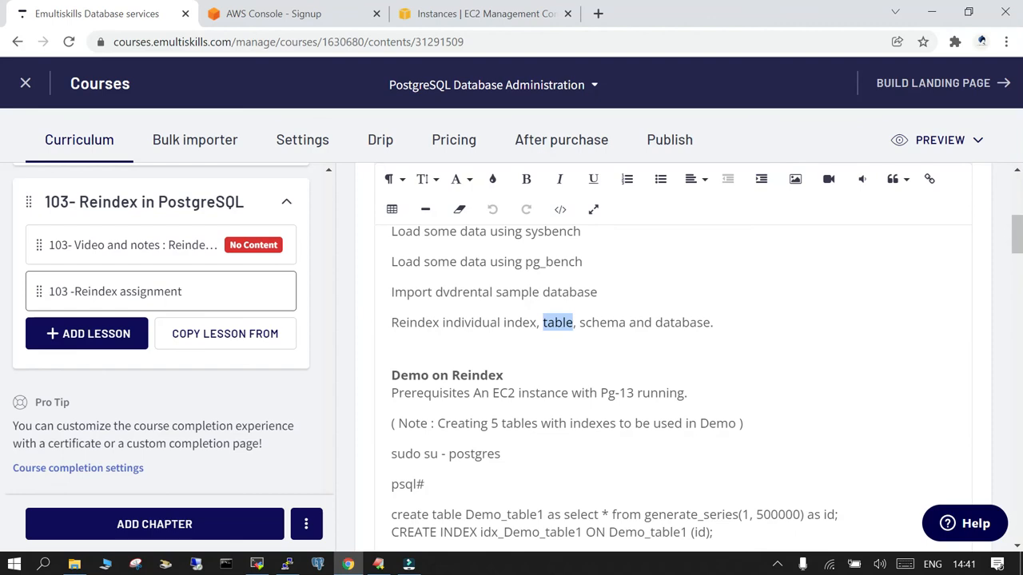
scroll("down", 3)
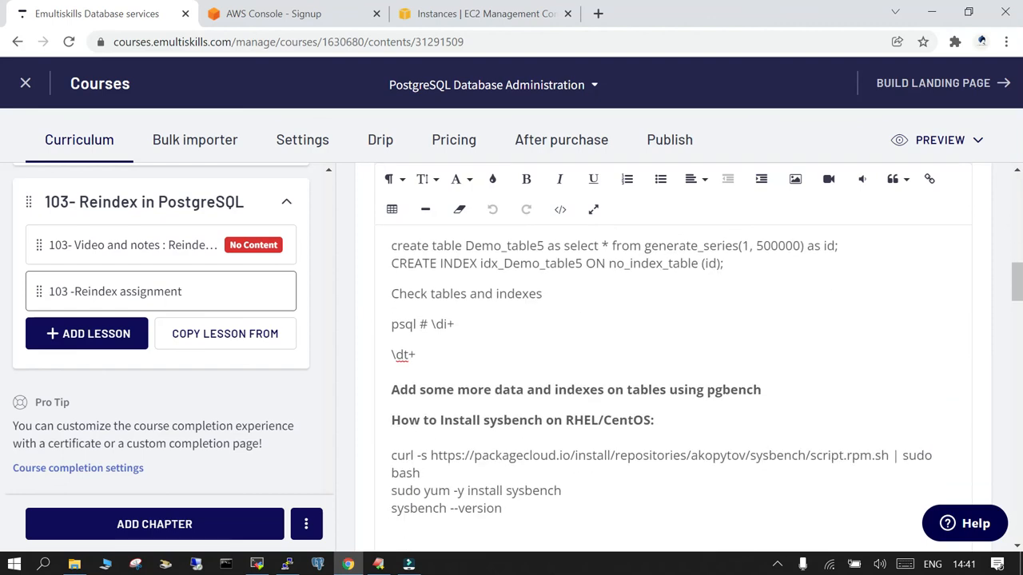
scroll("down", 3)
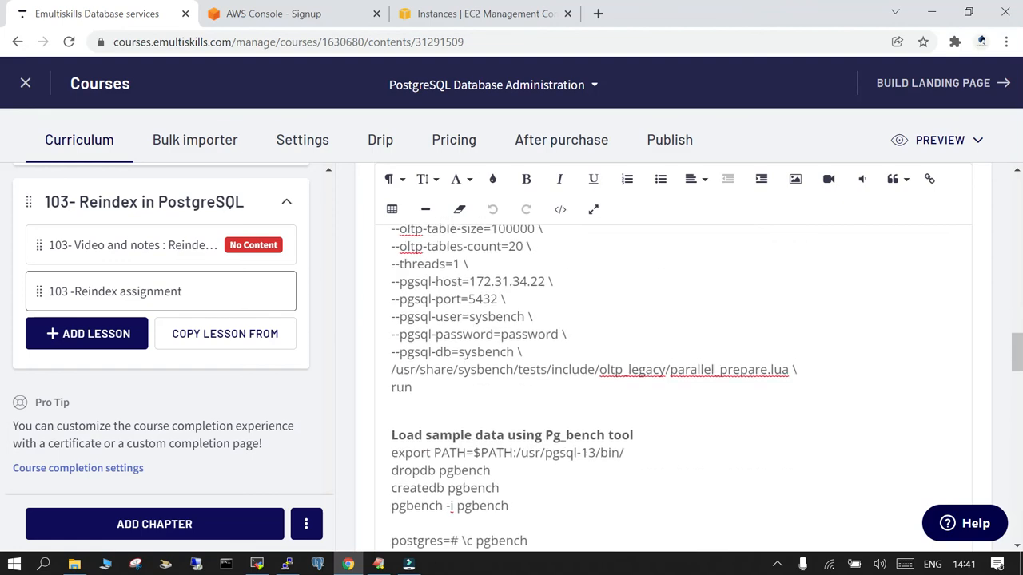